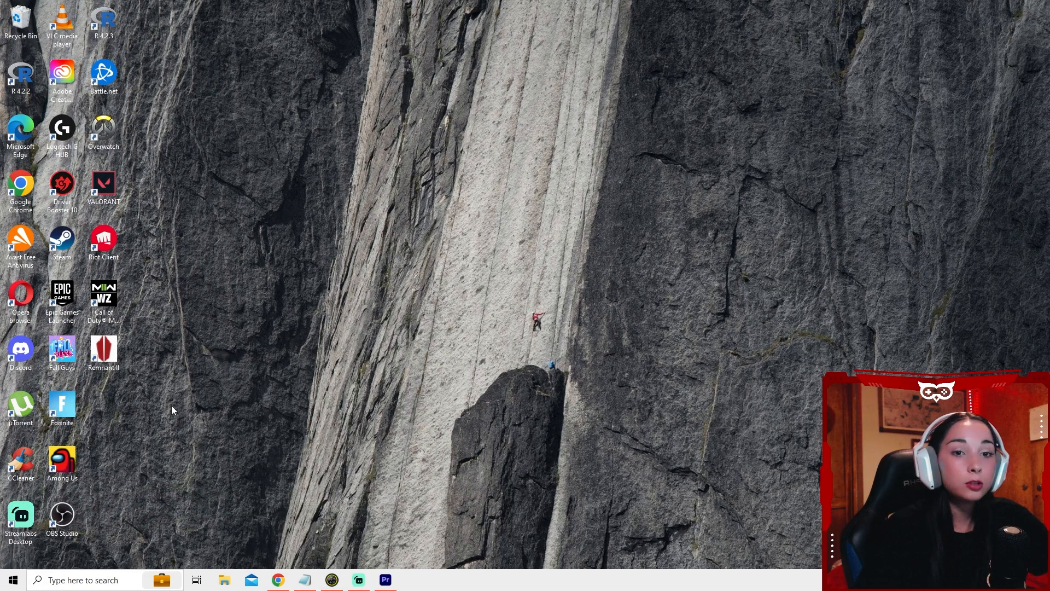
- Find the Xbox Game Bar page via Settings search and switch its controller-open toggle off
{"action": "type", "text": "settings"}
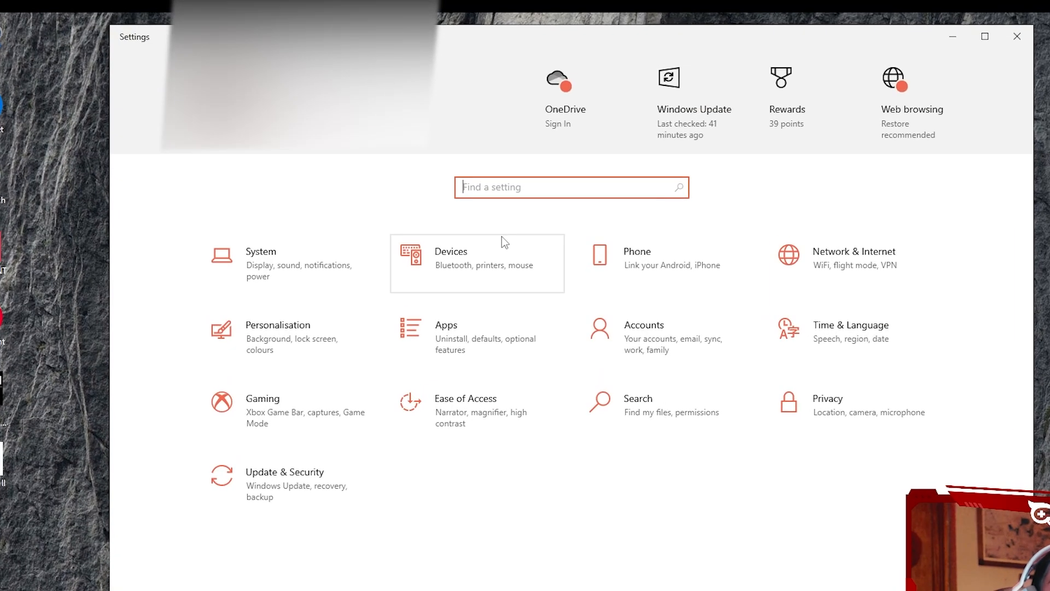
{"action": "type", "text": "xbox game bar"}
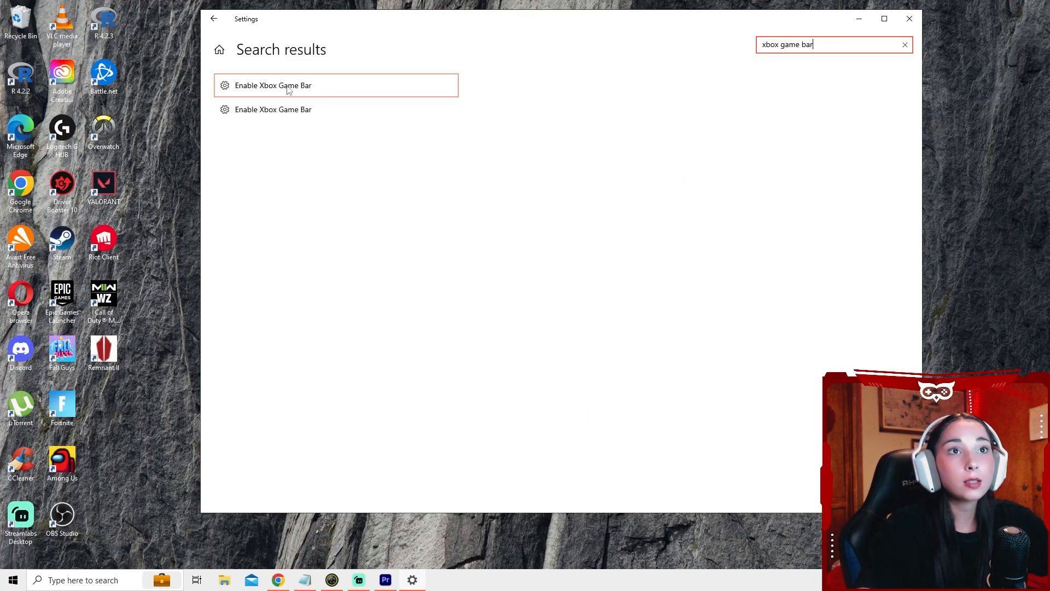
{"action": "left_click", "coordinate": [272, 85]}
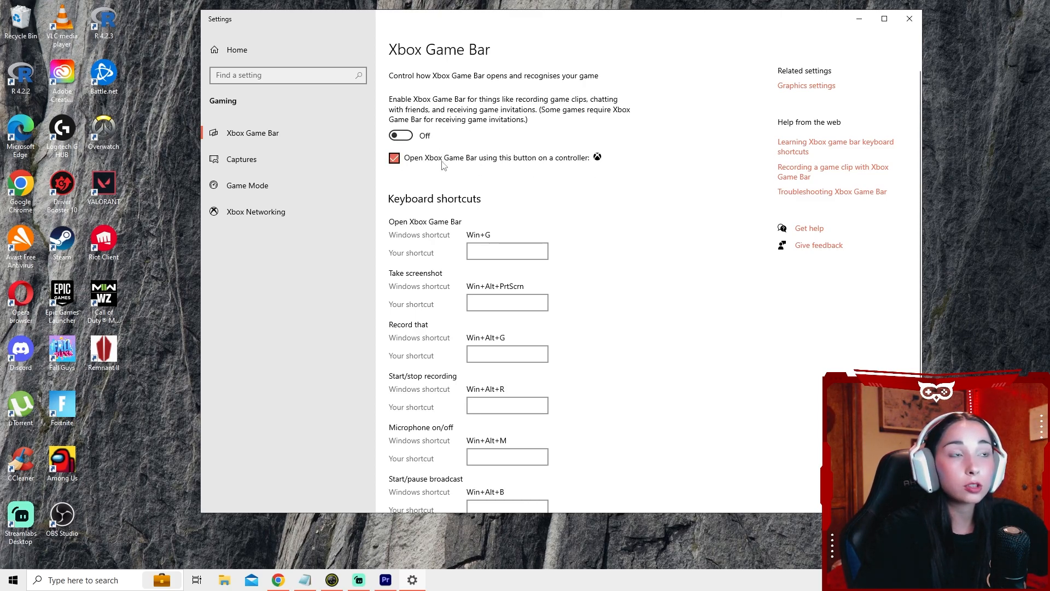
{"action": "left_click", "coordinate": [910, 18]}
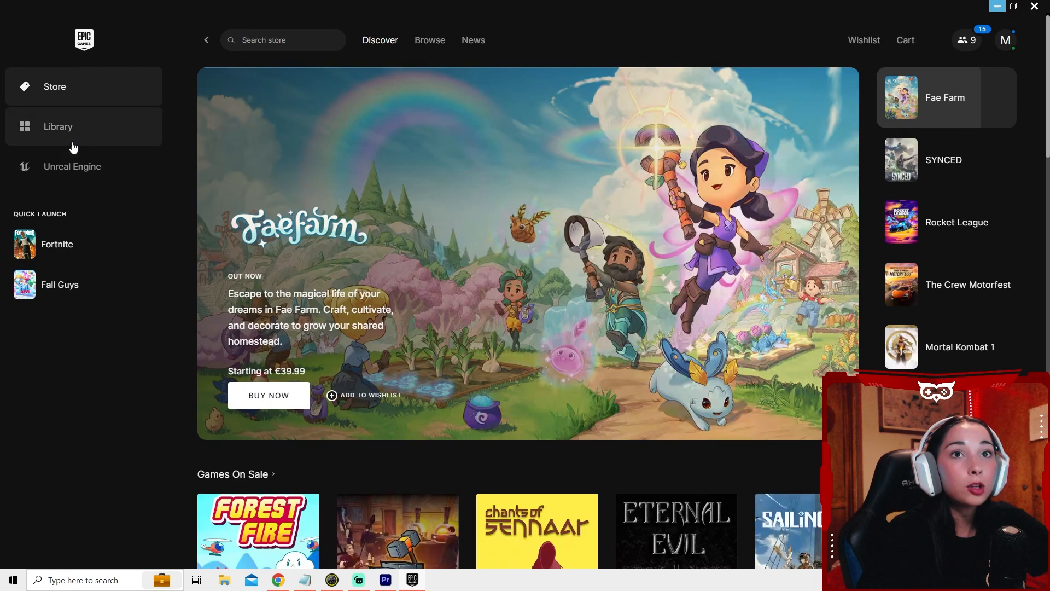
- In the Library, enable Disable Cosmetic Streaming in Fortnite's installation options and apply
{"action": "left_click", "coordinate": [58, 126]}
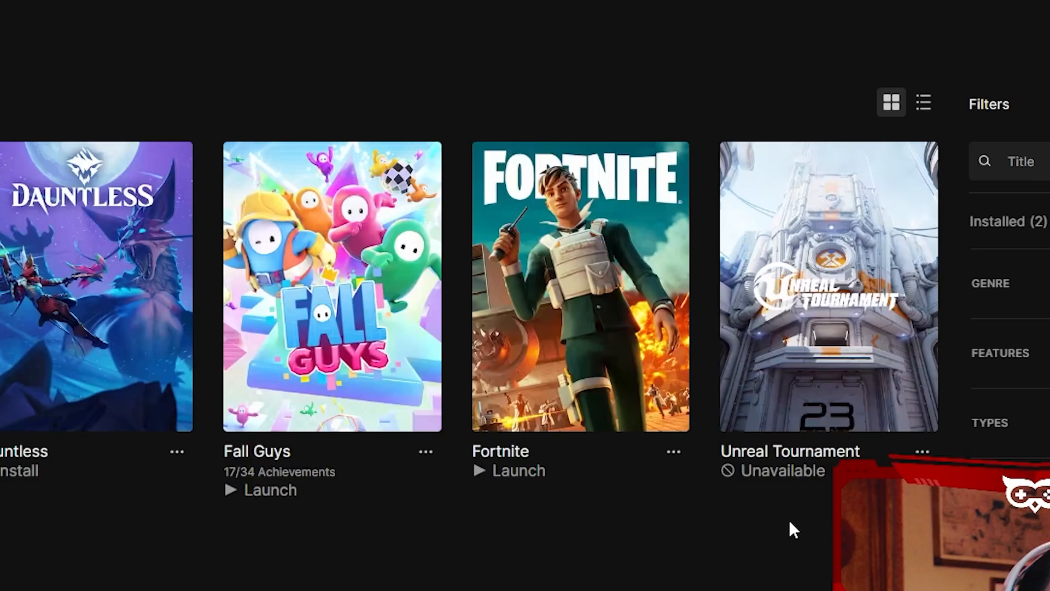
{"action": "left_click", "coordinate": [674, 451]}
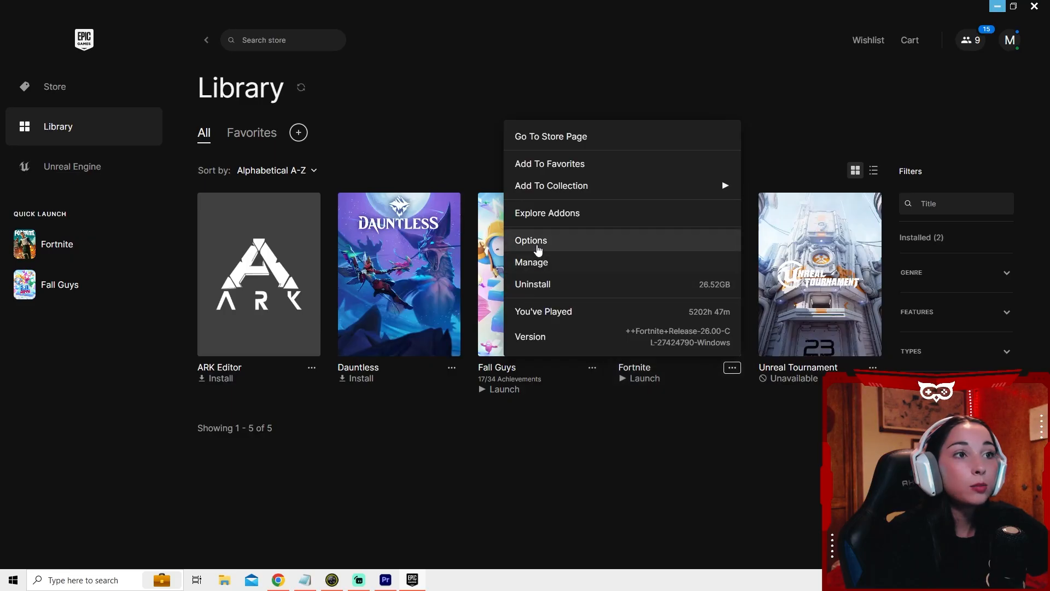
{"action": "left_click", "coordinate": [531, 240]}
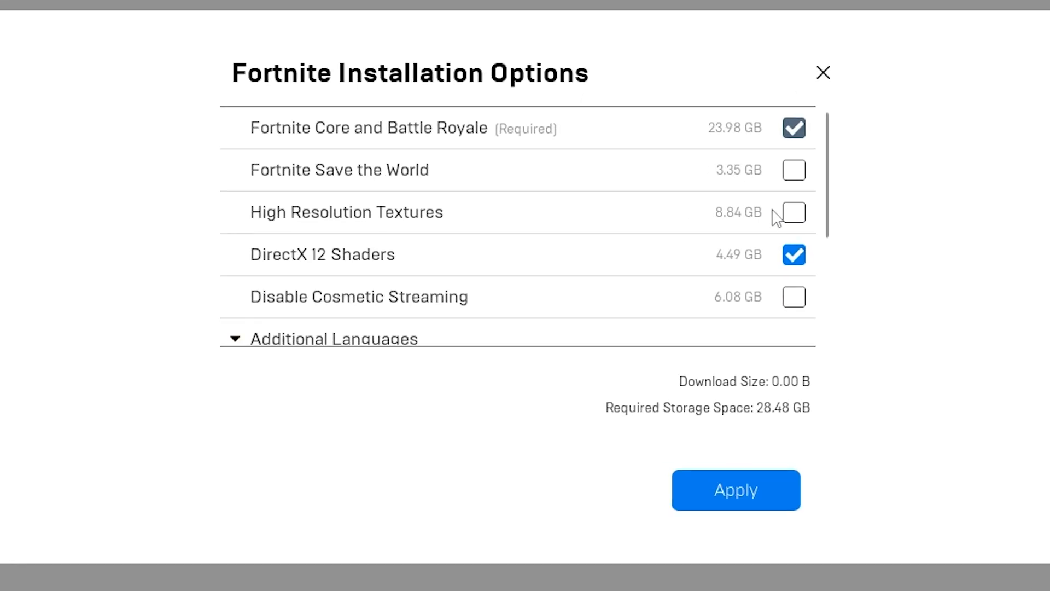
{"action": "mouse_move", "coordinate": [272, 306]}
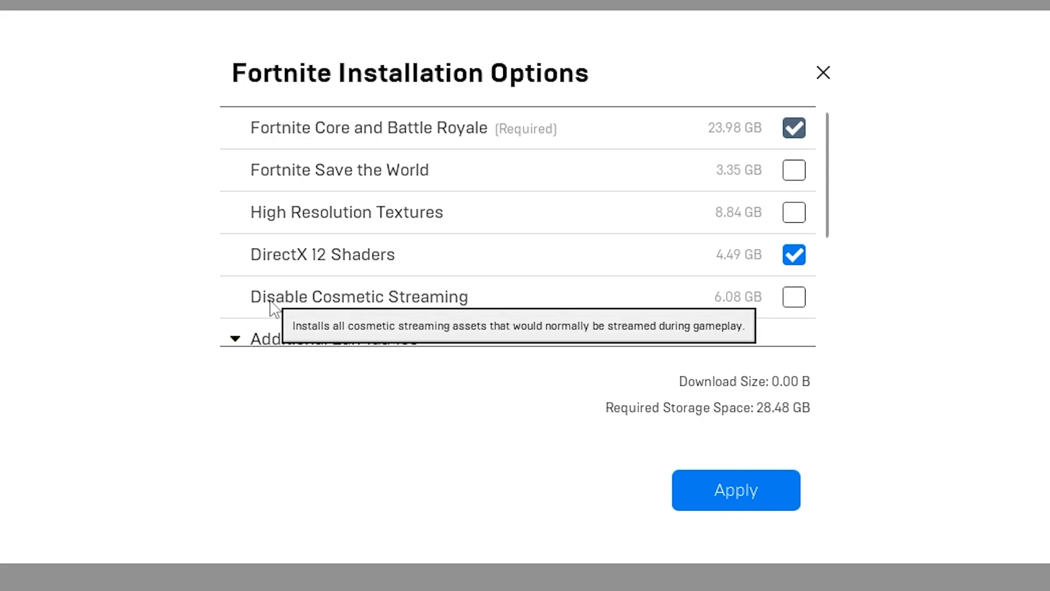
{"action": "mouse_move", "coordinate": [694, 314]}
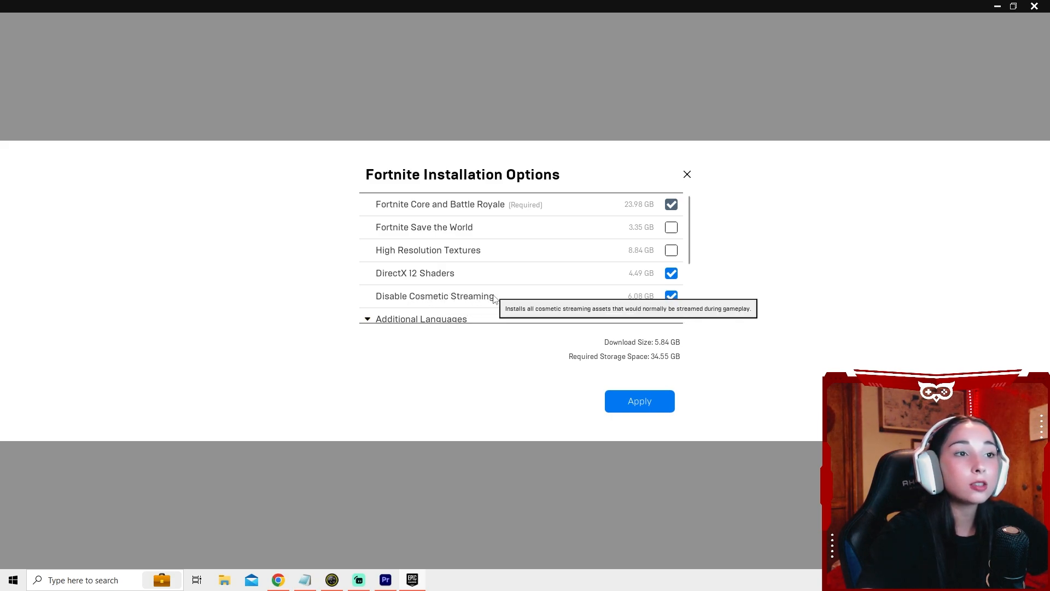
{"action": "mouse_move", "coordinate": [686, 307]}
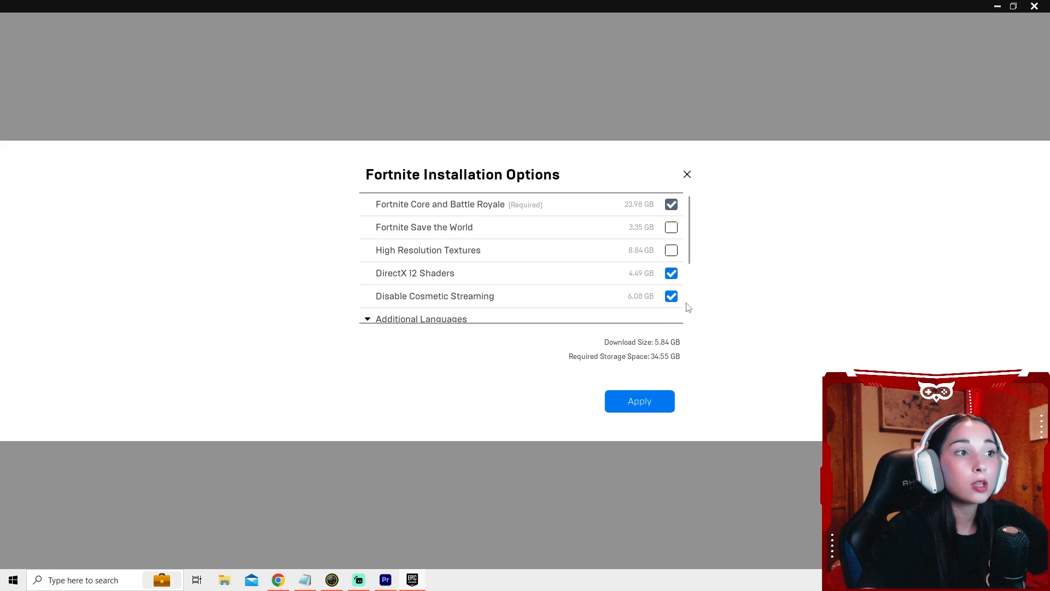
{"action": "mouse_move", "coordinate": [646, 306]}
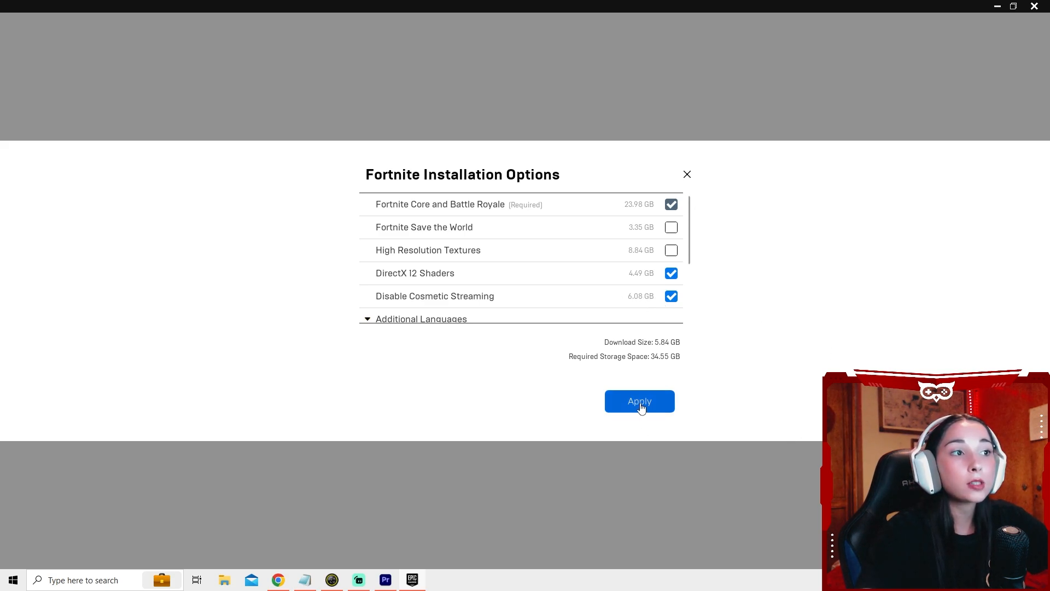
{"action": "left_click", "coordinate": [638, 401]}
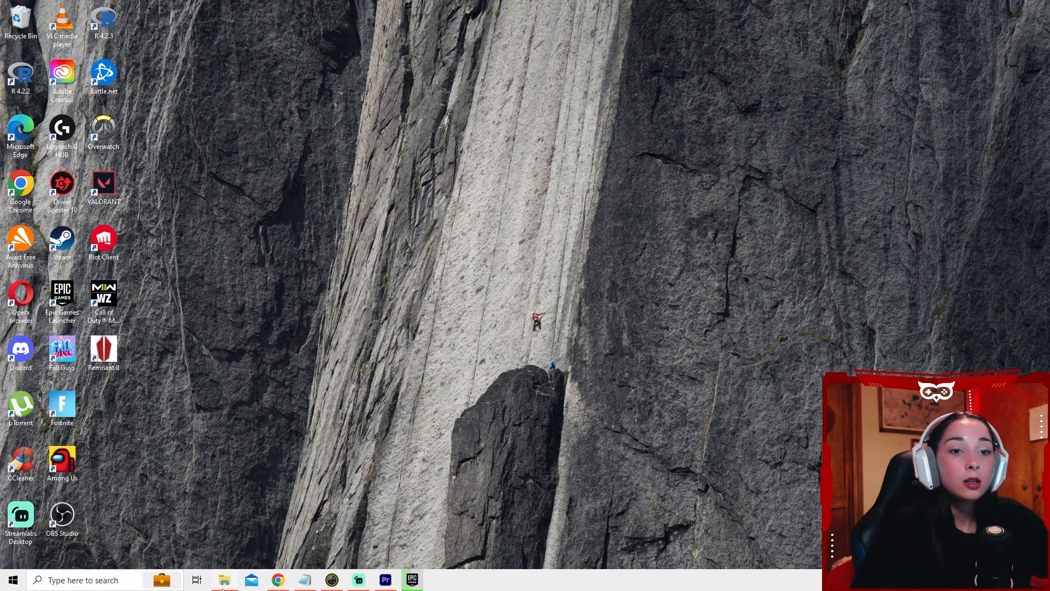
- Disable full-screen optimisations for FortniteClient-Win64-Shipping under its Compatibility properties
{"action": "left_click", "coordinate": [224, 580]}
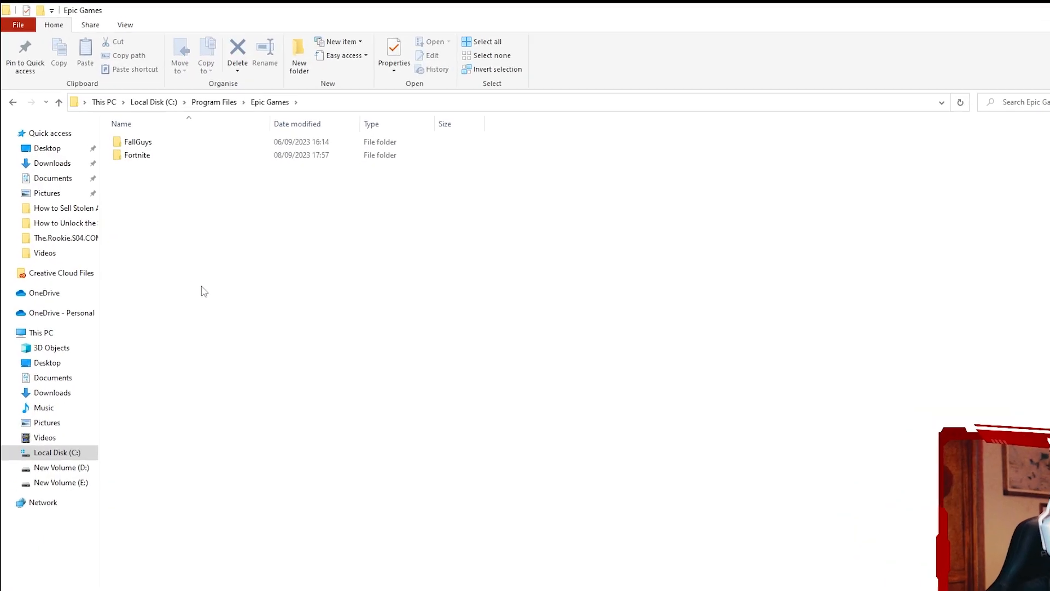
{"action": "double_click", "coordinate": [138, 154]}
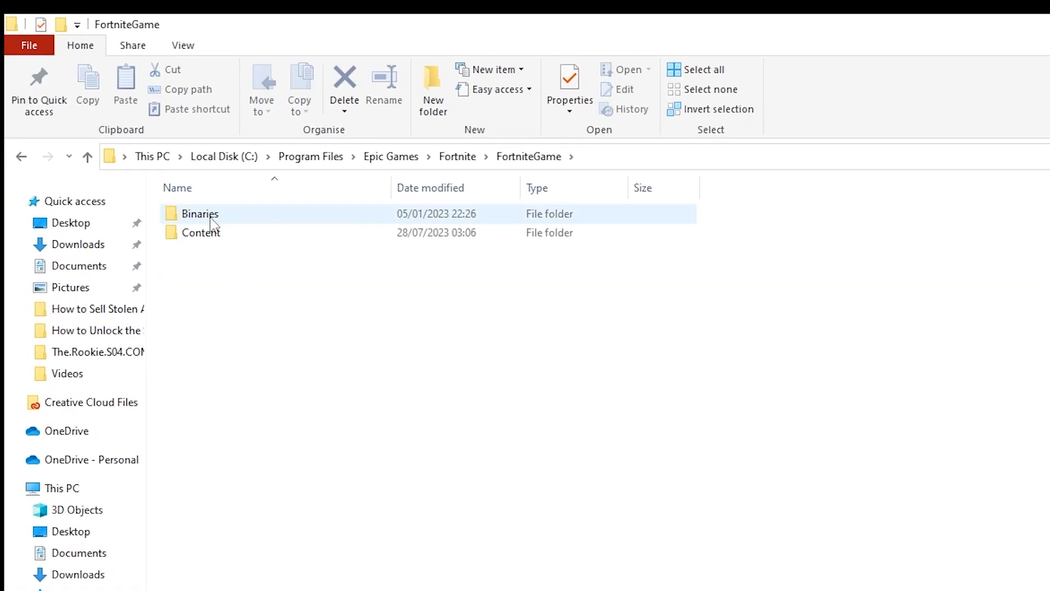
{"action": "double_click", "coordinate": [199, 213]}
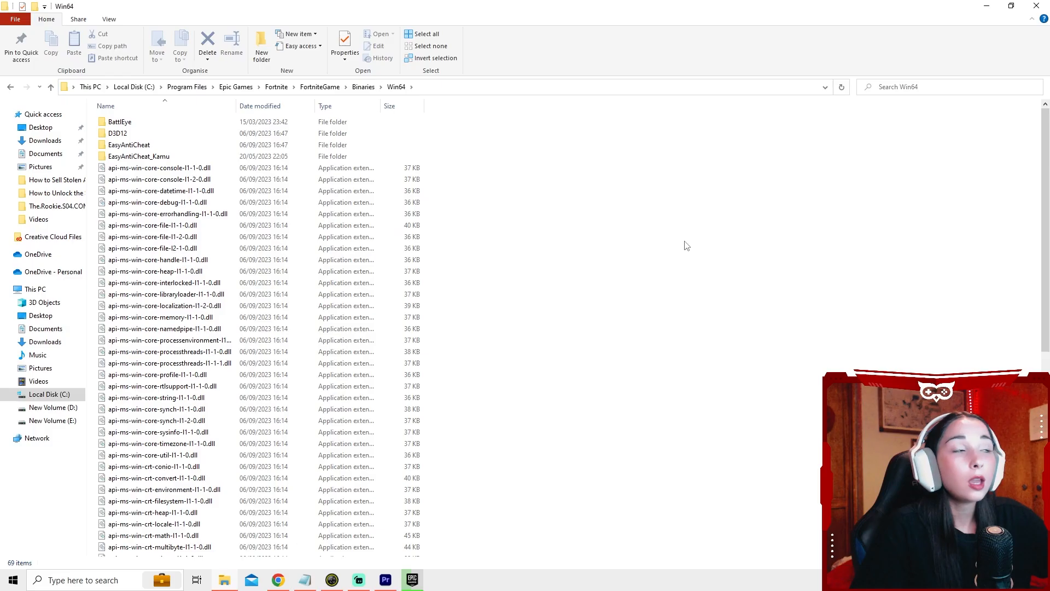
{"action": "scroll", "scroll_direction": "down", "scroll_amount": 3}
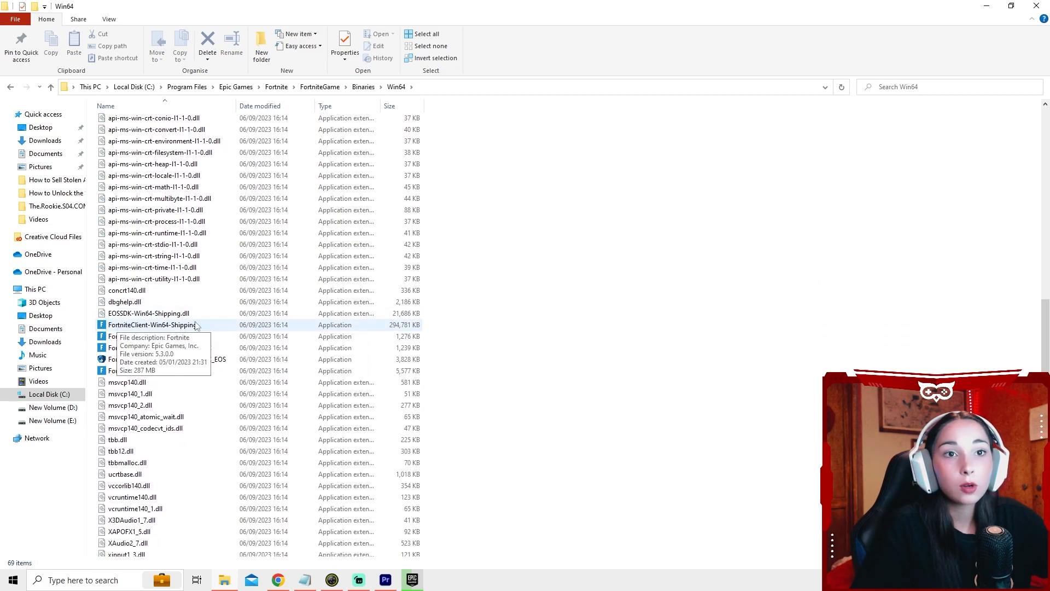
{"action": "right_click", "coordinate": [154, 325]}
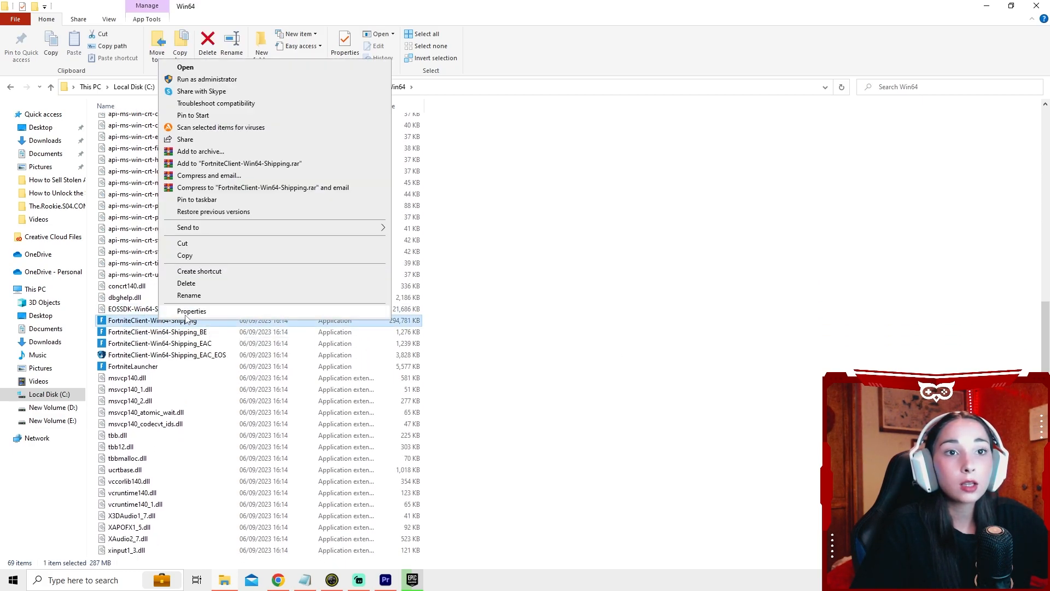
{"action": "left_click", "coordinate": [190, 311]}
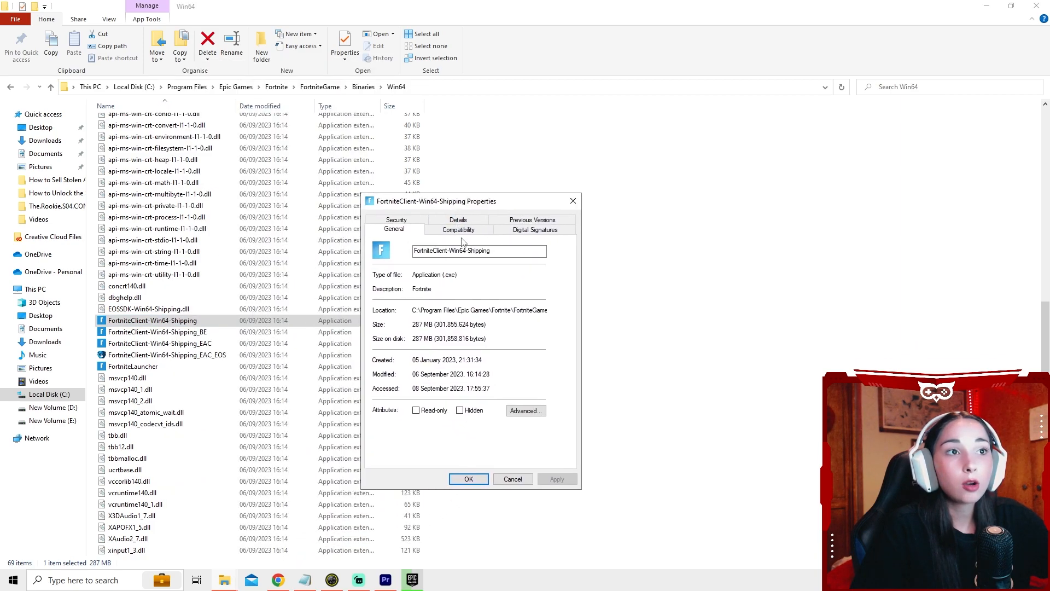
{"action": "left_click", "coordinate": [458, 229]}
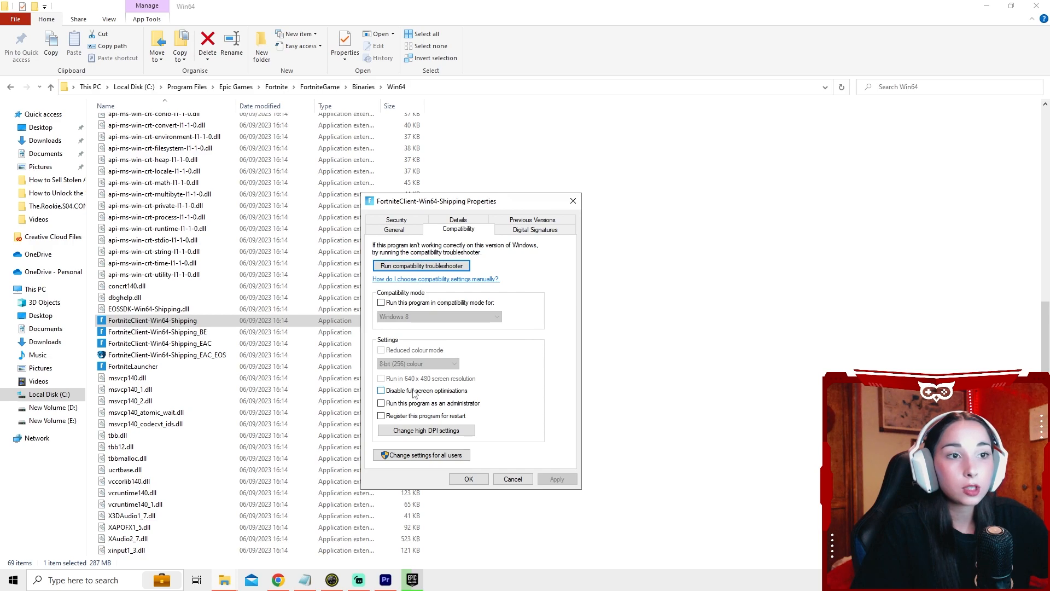
{"action": "left_click", "coordinate": [382, 389]}
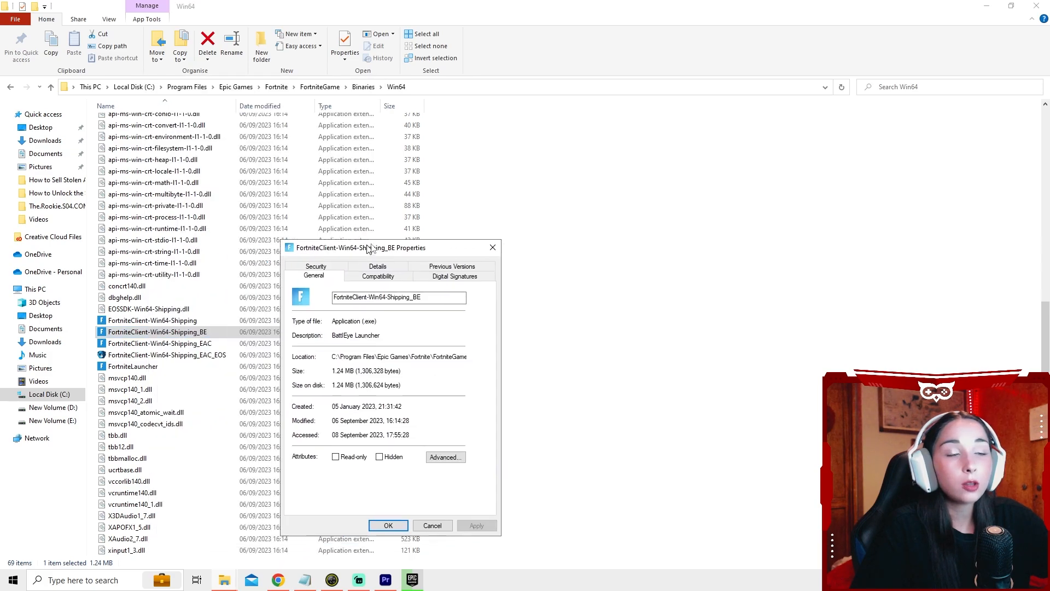
- Review compatibility options for the BattlEye client and the EAC launcher executables
{"action": "left_click", "coordinate": [514, 220]}
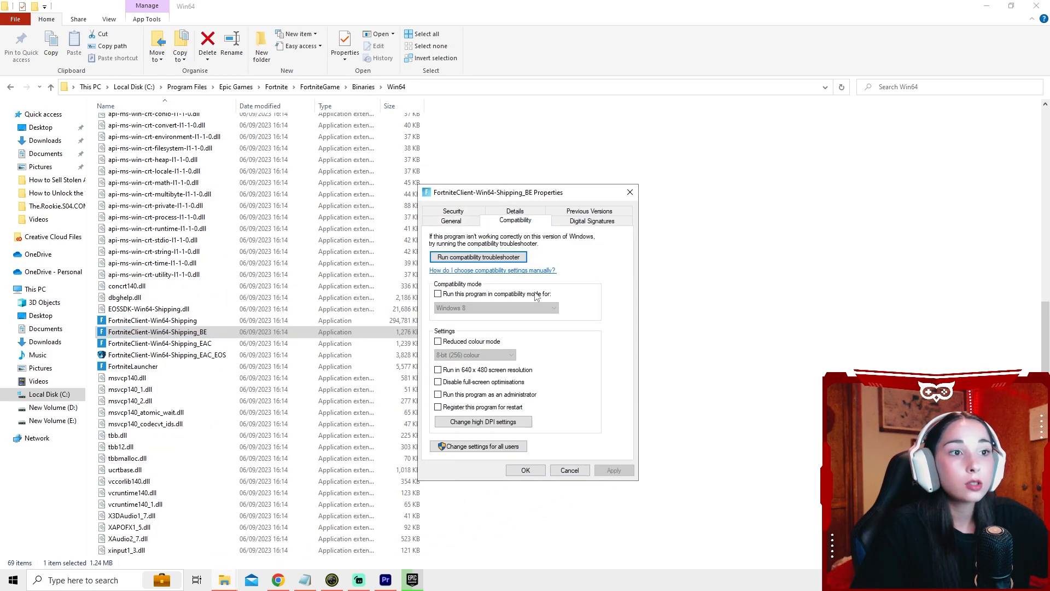
{"action": "left_click", "coordinate": [438, 382]}
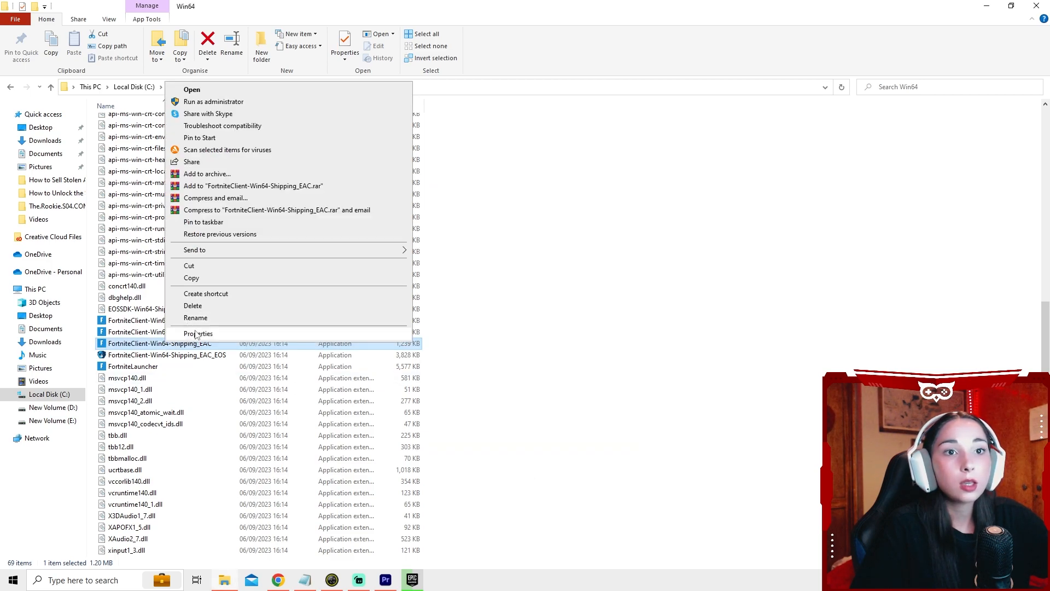
{"action": "left_click", "coordinate": [198, 334]}
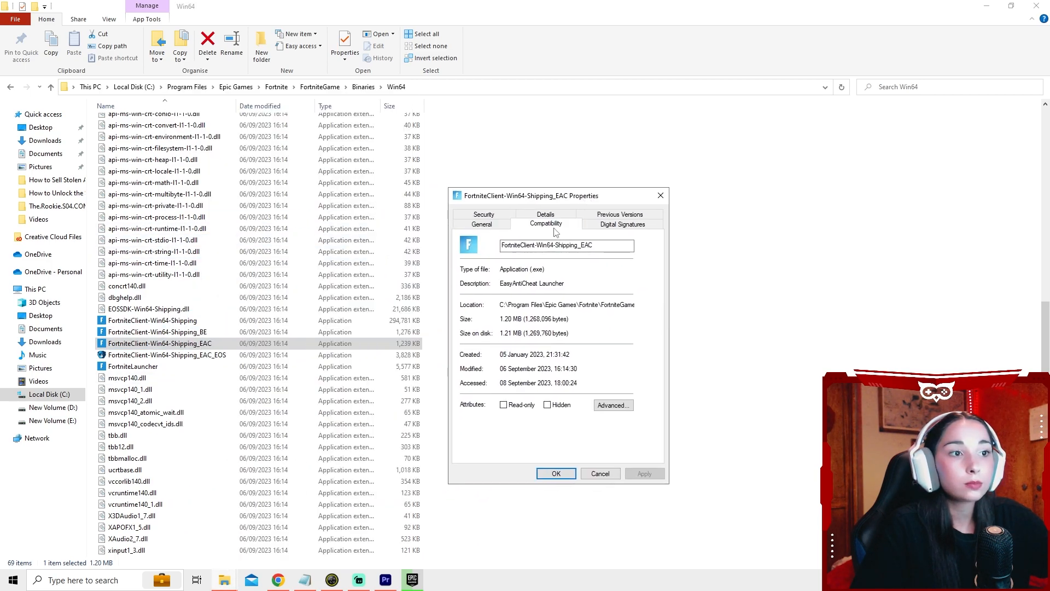
{"action": "left_click", "coordinate": [545, 223]}
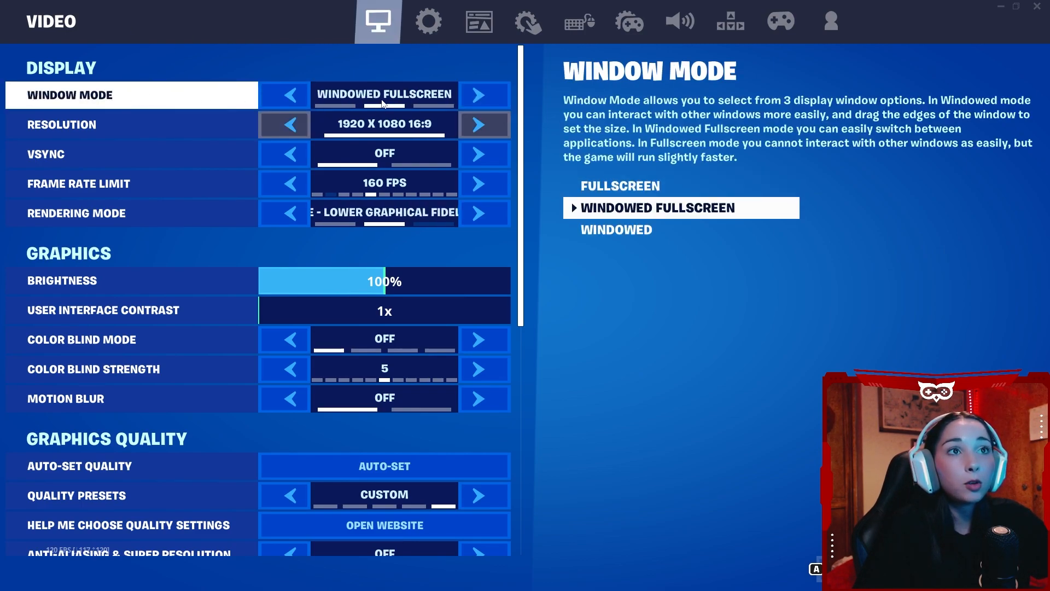
- Set Window Mode to Fullscreen and the Frame Rate Limit to 160 FPS
{"action": "left_click", "coordinate": [131, 123]}
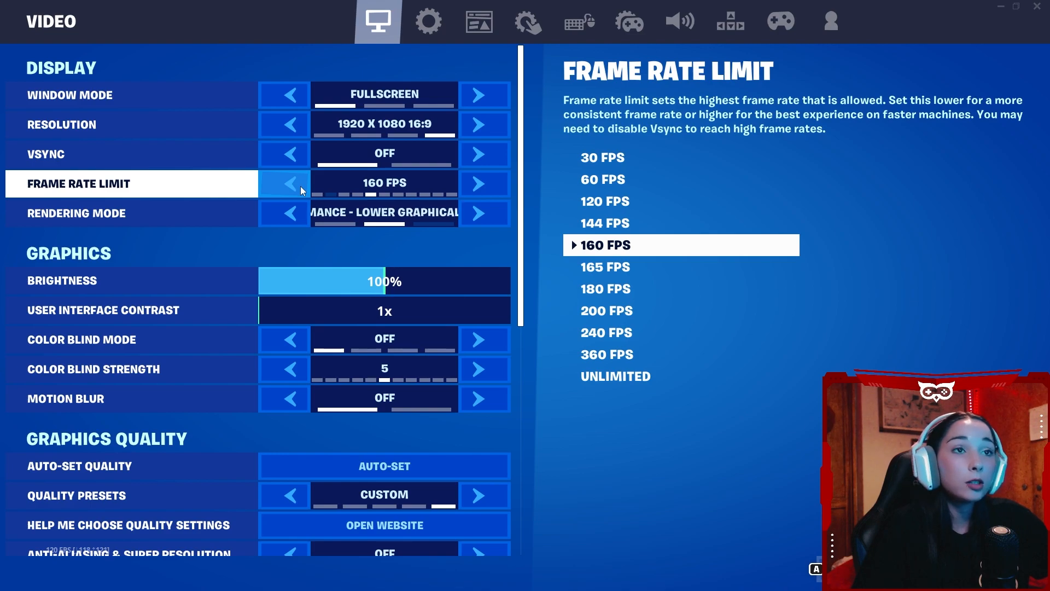
{"action": "left_click", "coordinate": [283, 183]}
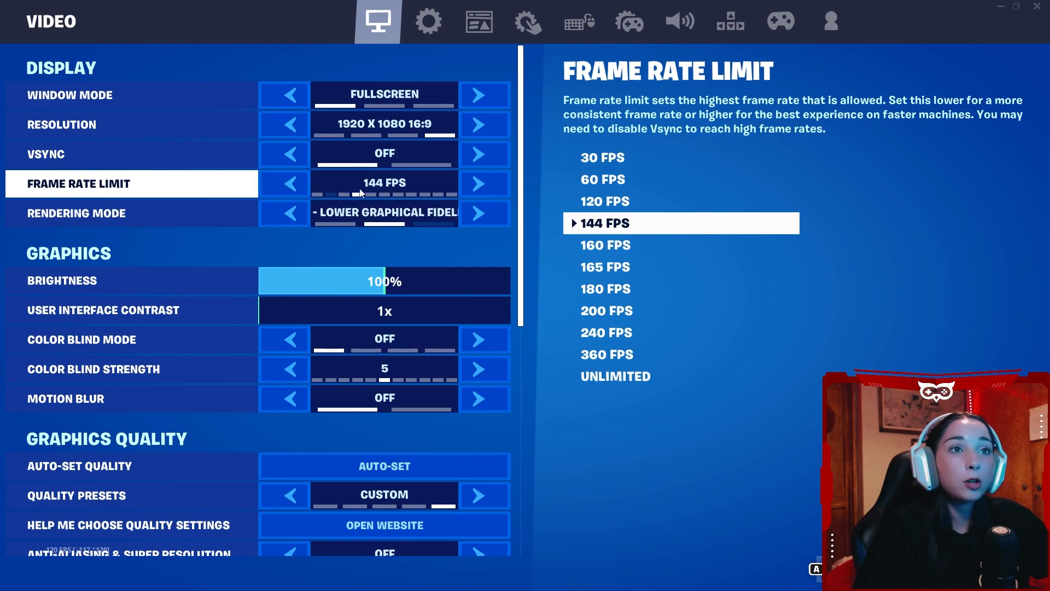
{"action": "left_click", "coordinate": [480, 183]}
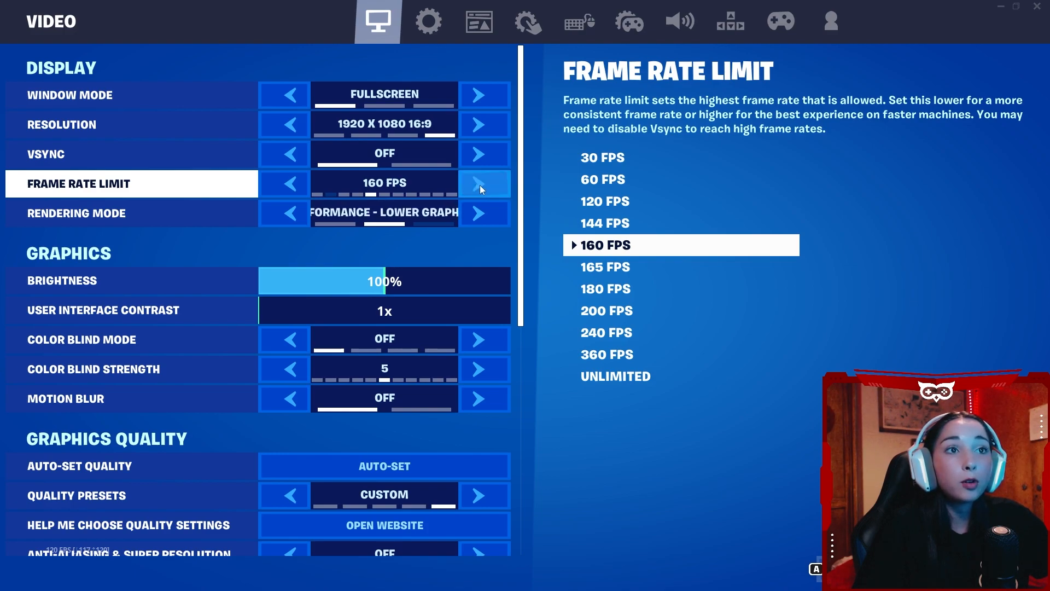
{"action": "left_click", "coordinate": [478, 184]}
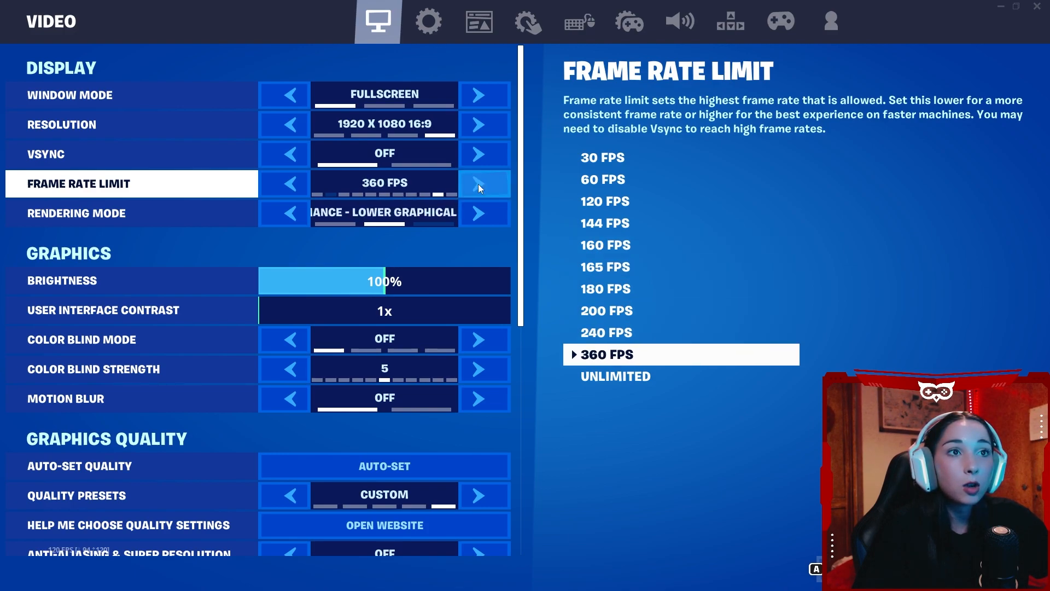
{"action": "left_click", "coordinate": [284, 183]}
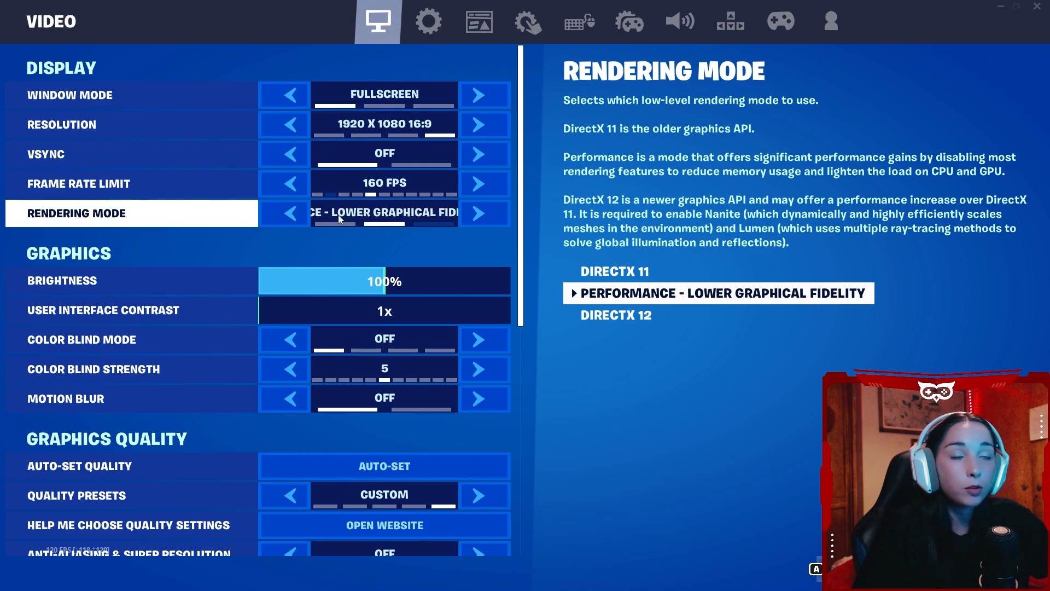
- Cycle the Rendering Mode choices and review the anti-aliasing options
{"action": "left_click", "coordinate": [283, 213]}
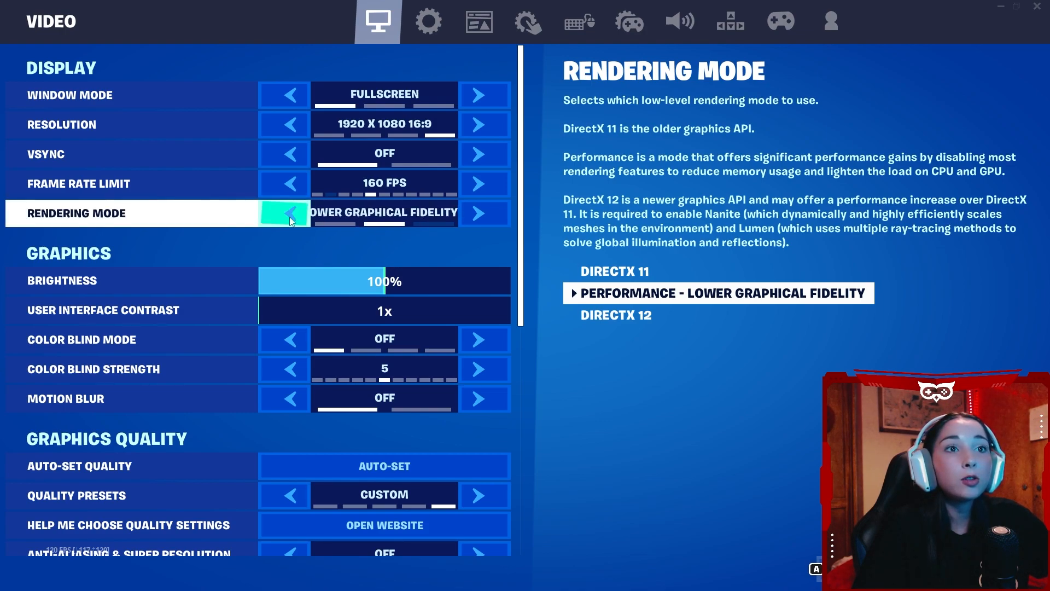
{"action": "left_click", "coordinate": [476, 214]}
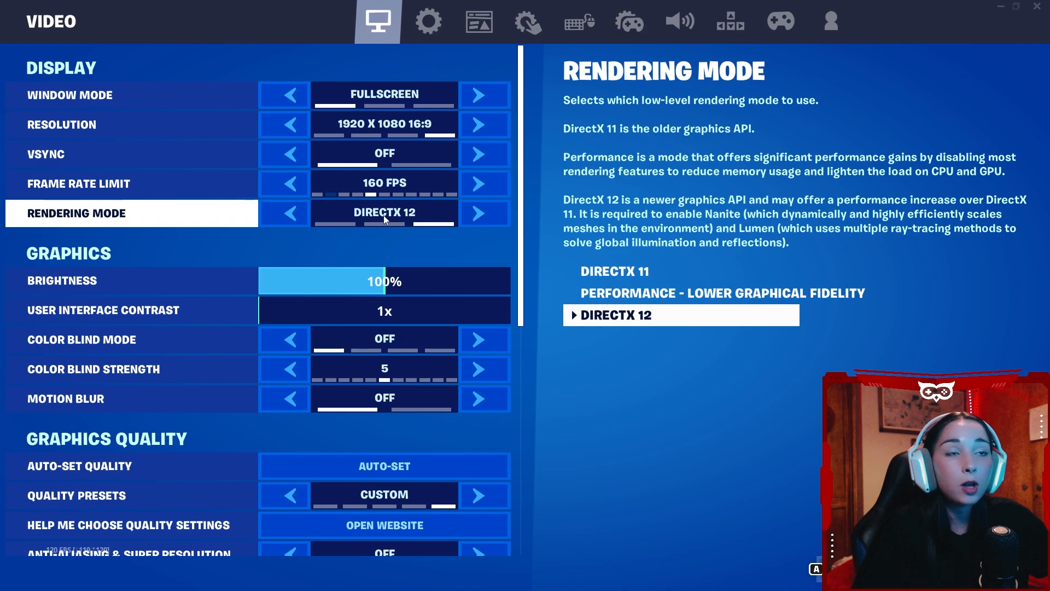
{"action": "mouse_move", "coordinate": [414, 235]}
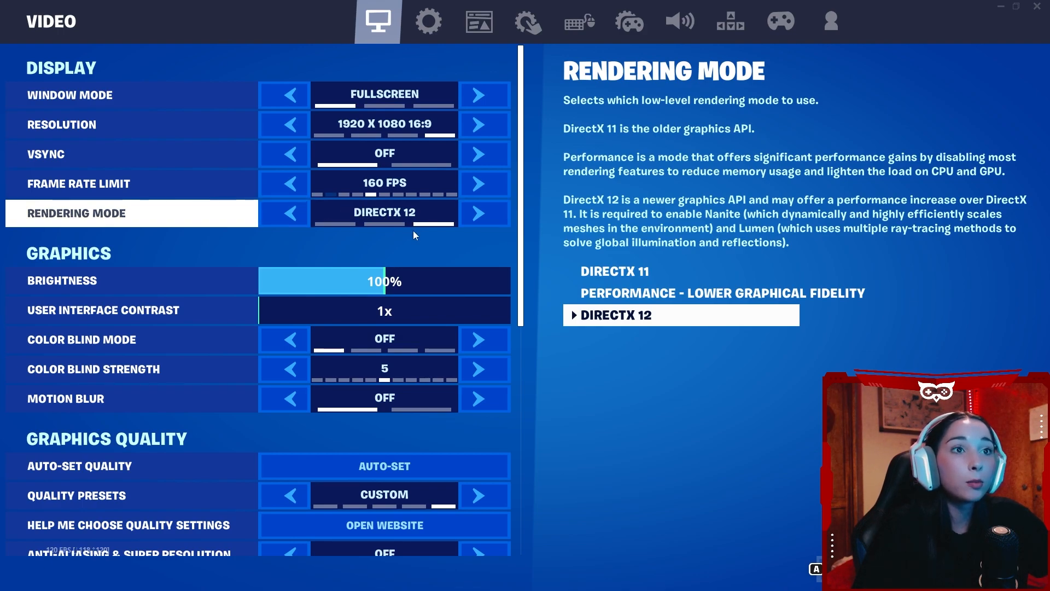
{"action": "mouse_move", "coordinate": [523, 235]}
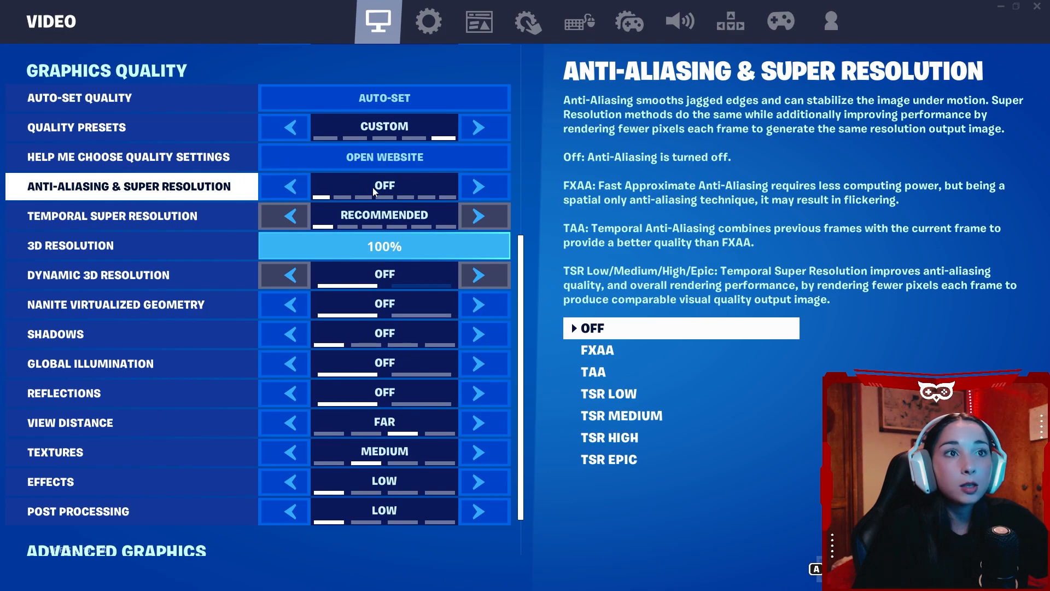
{"action": "left_click", "coordinate": [131, 215]}
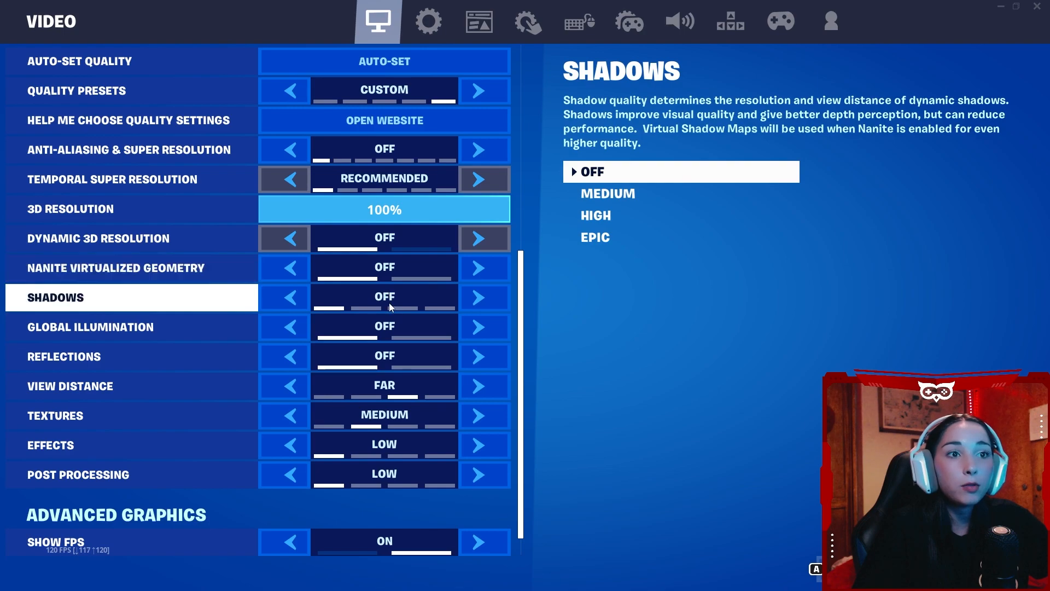
{"action": "scroll", "scroll_direction": "down", "scroll_amount": 3}
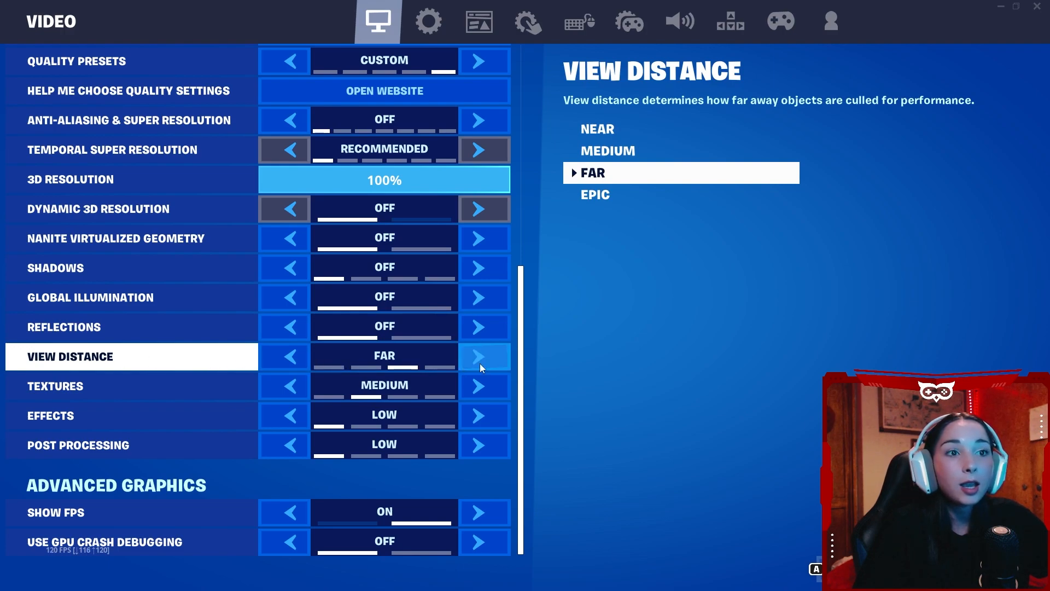
- Settle the View Distance back at Far and check the FPS counter setting
{"action": "left_click", "coordinate": [483, 355]}
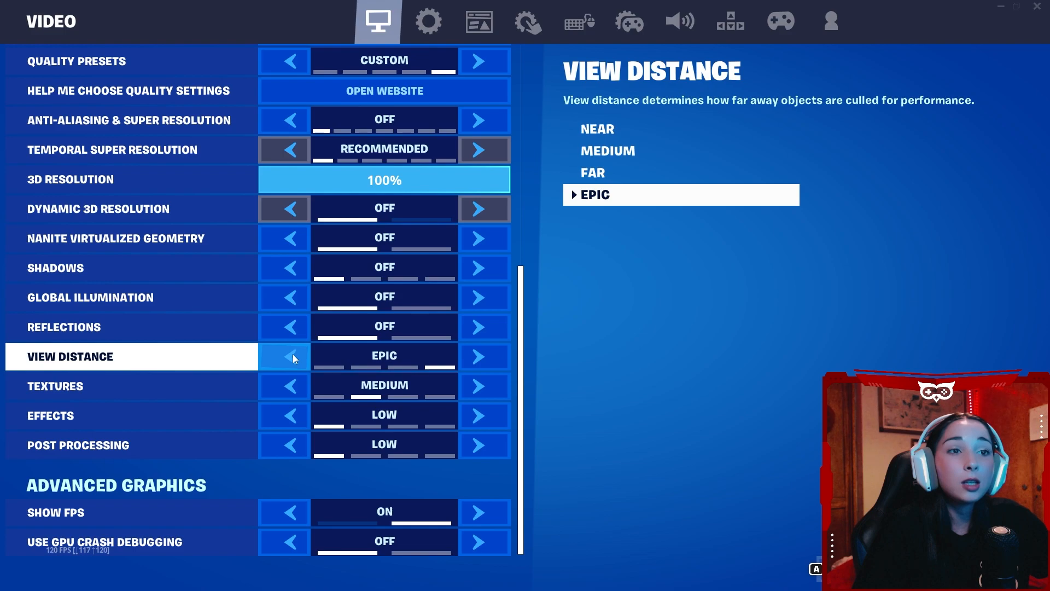
{"action": "left_click", "coordinate": [283, 356]}
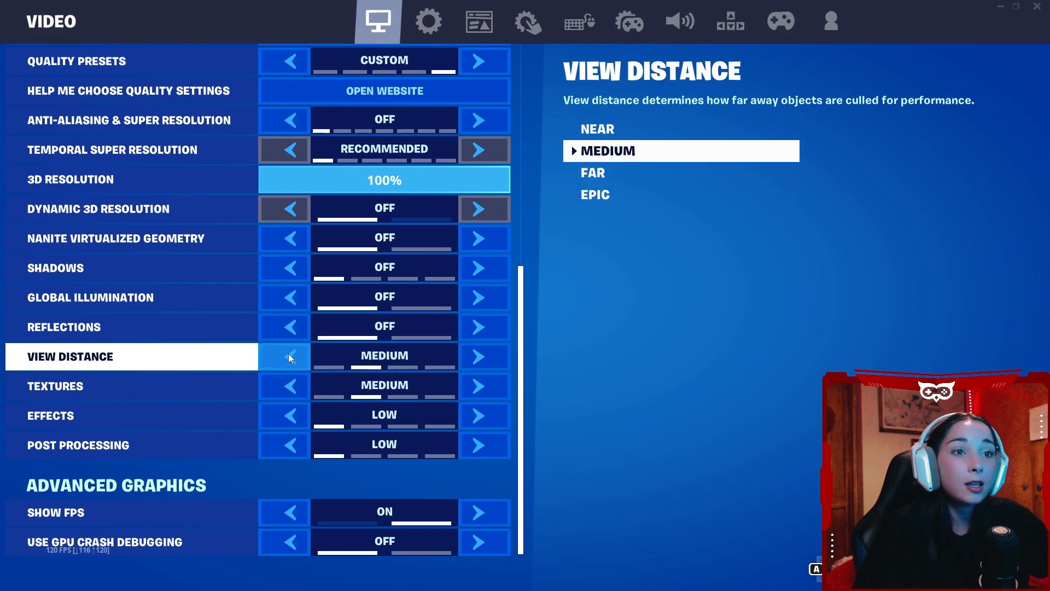
{"action": "left_click", "coordinate": [284, 356]}
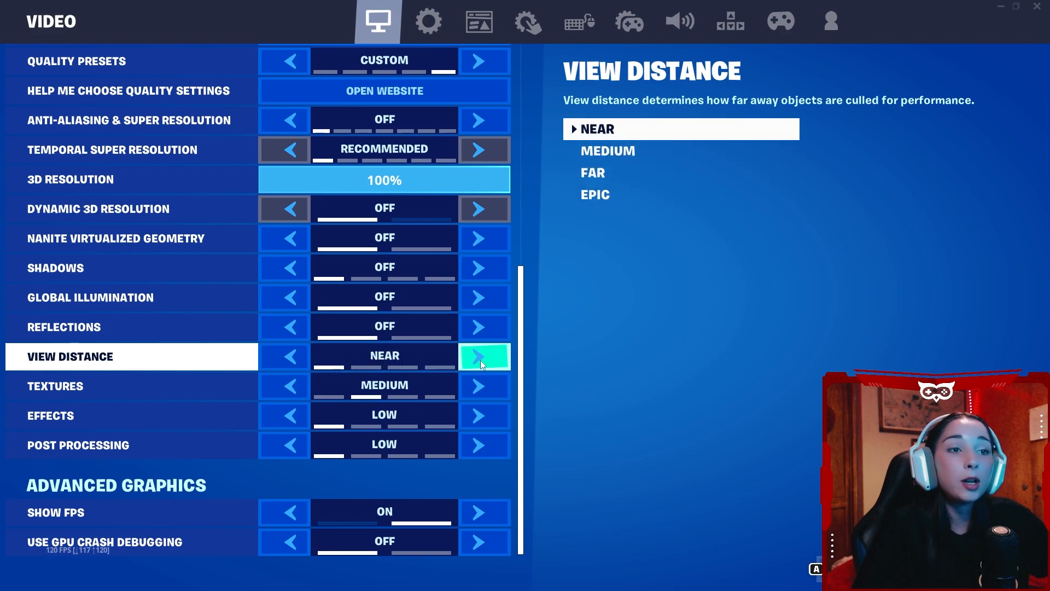
{"action": "left_click", "coordinate": [484, 356]}
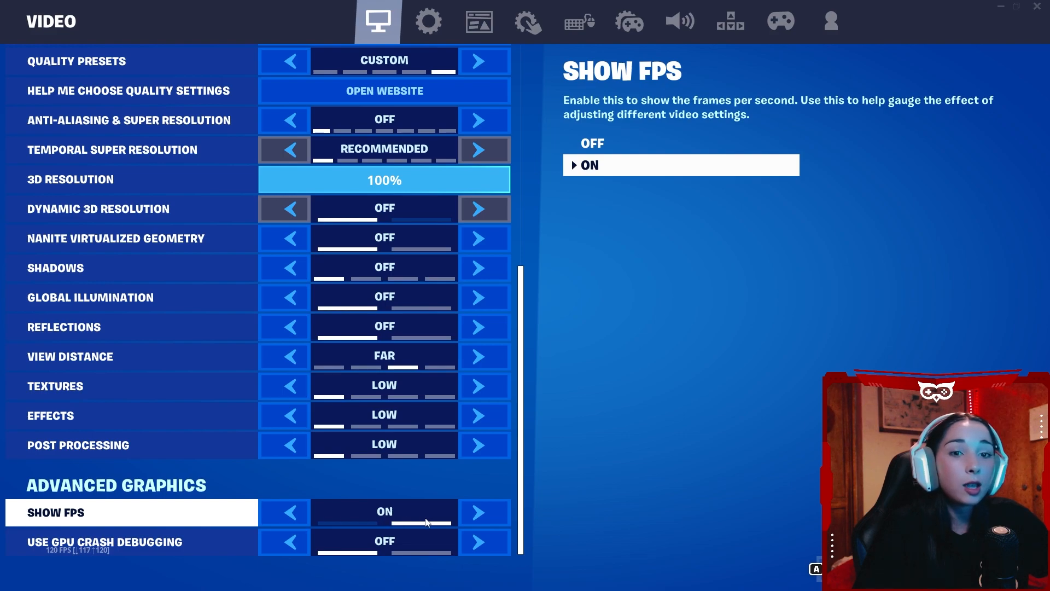
{"action": "left_click", "coordinate": [130, 542]}
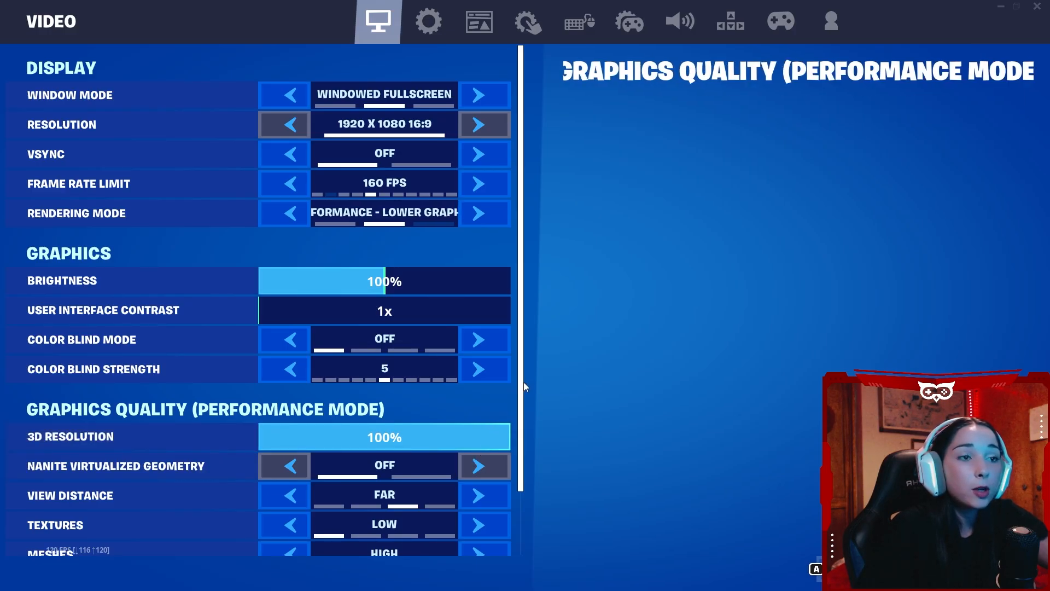
- Set performance-mode View Distance to Near with Meshes kept at High
{"action": "scroll", "scroll_direction": "down", "scroll_amount": 3}
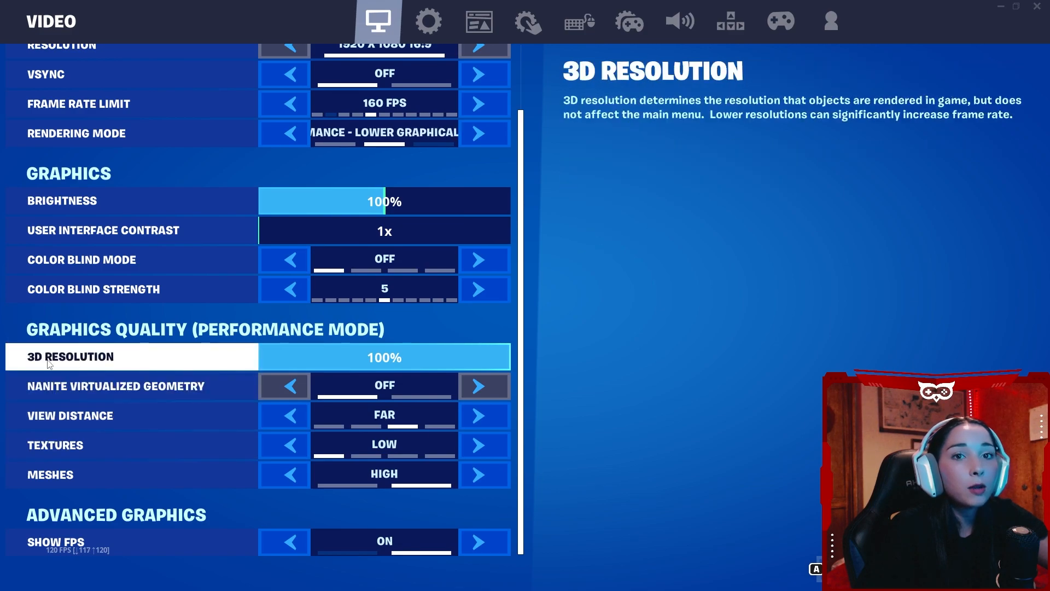
{"action": "mouse_move", "coordinate": [127, 387]}
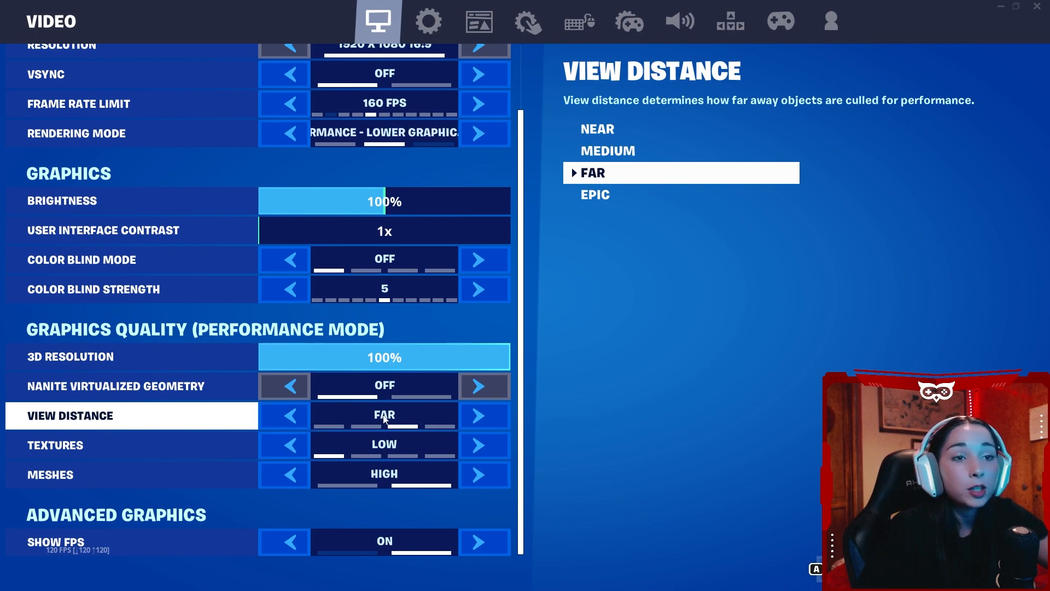
{"action": "left_click", "coordinate": [283, 416]}
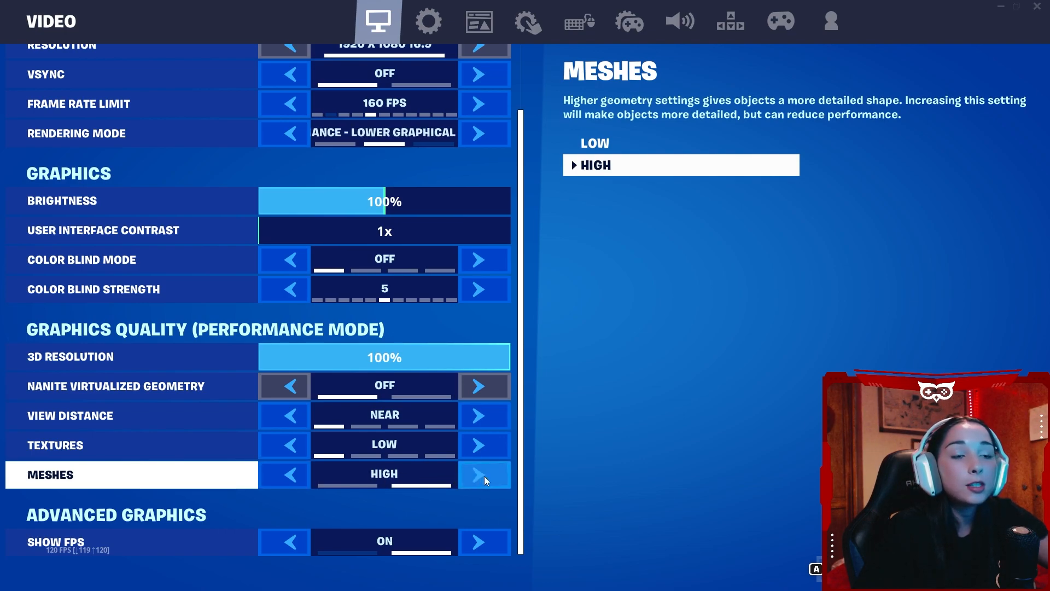
{"action": "left_click", "coordinate": [484, 474]}
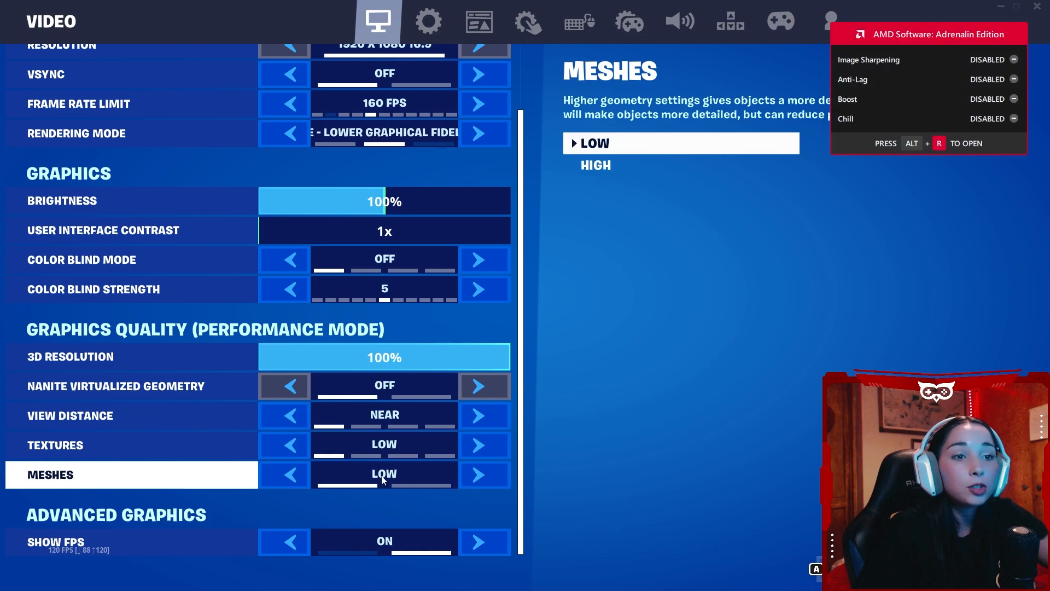
{"action": "left_click", "coordinate": [476, 474]}
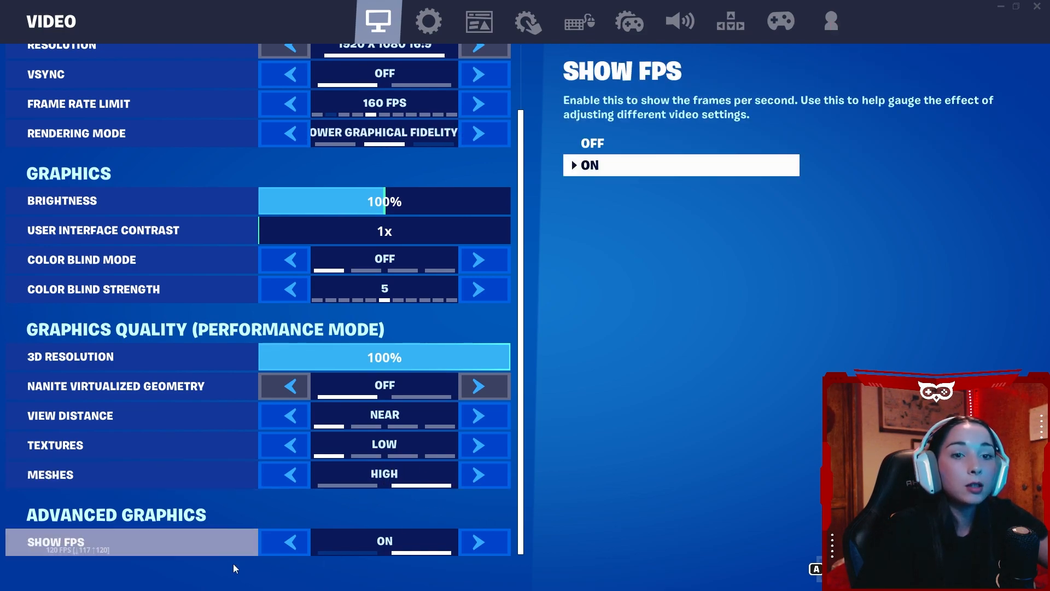
{"action": "left_click", "coordinate": [70, 416]}
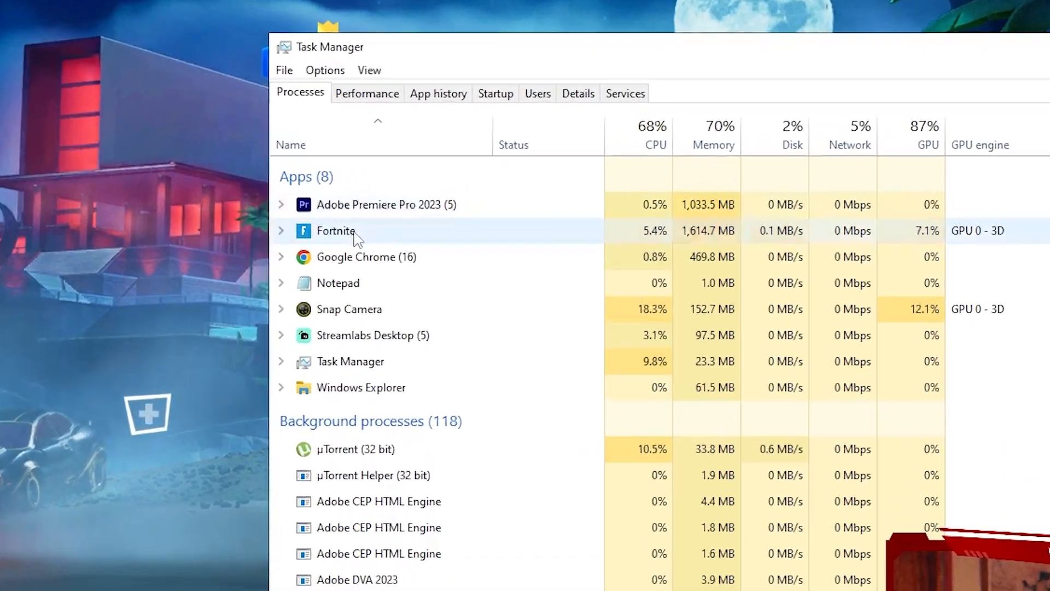
- Set FortniteClient-Win64-Shipping.exe to High priority from the Task Manager details list
{"action": "right_click", "coordinate": [334, 231]}
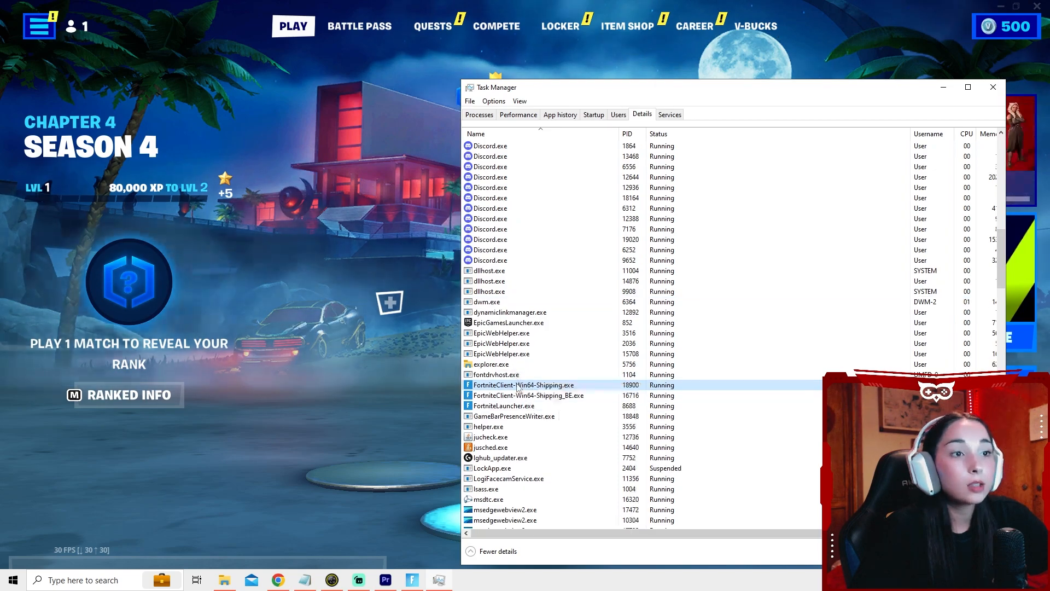
{"action": "right_click", "coordinate": [523, 384]}
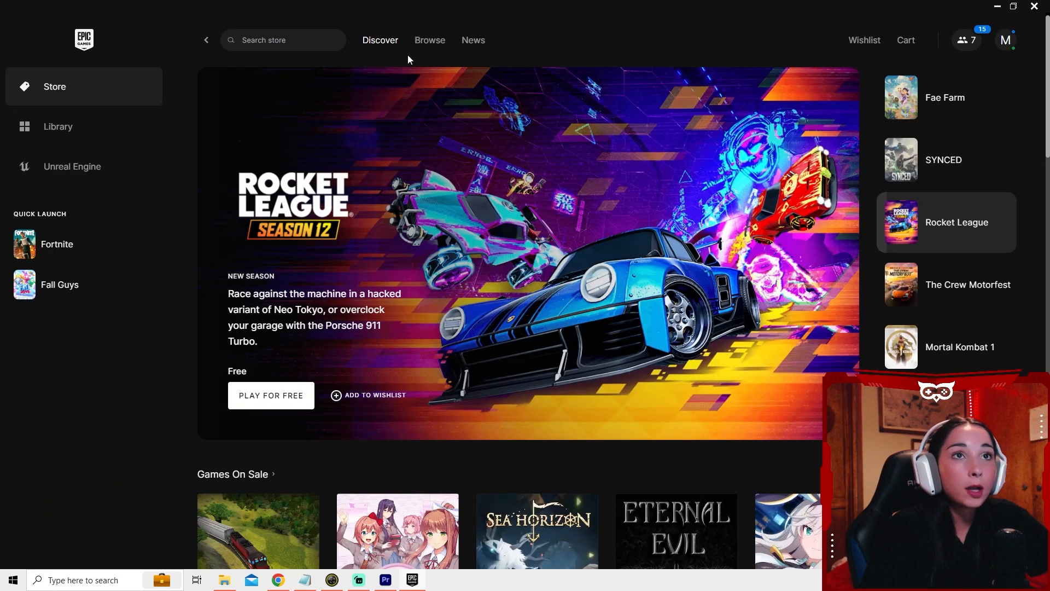
- Start Verify files for Fortnite from its Manage options in the Library
{"action": "left_click", "coordinate": [58, 127]}
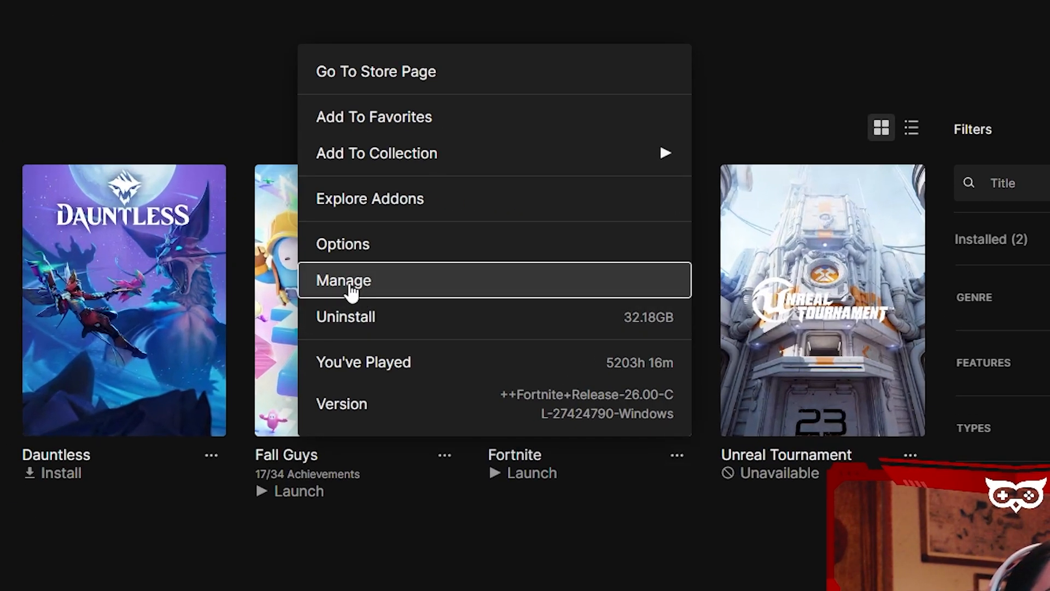
{"action": "left_click", "coordinate": [343, 280]}
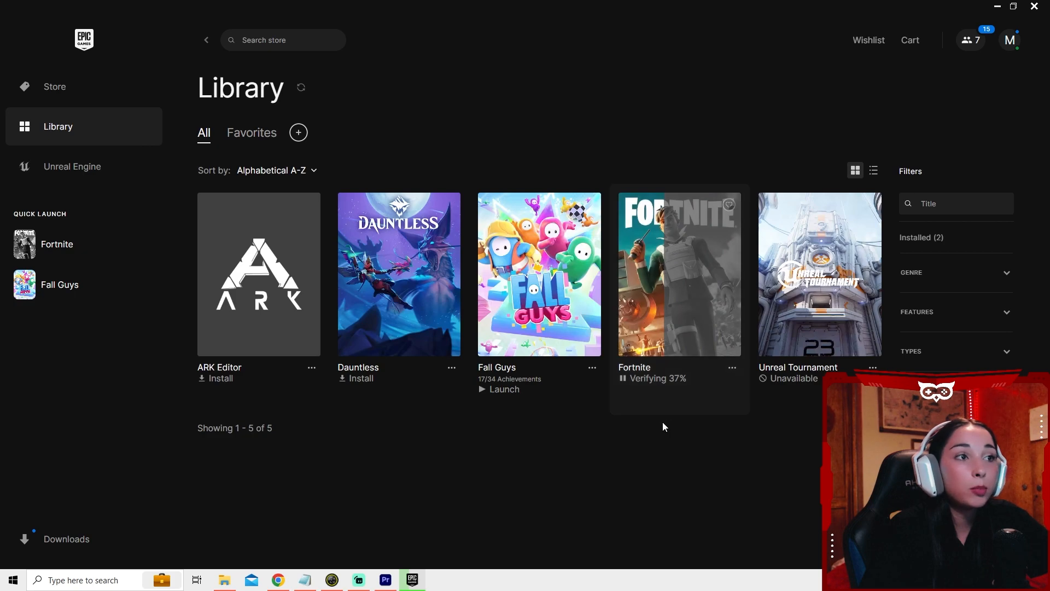
{"action": "mouse_move", "coordinate": [616, 404]}
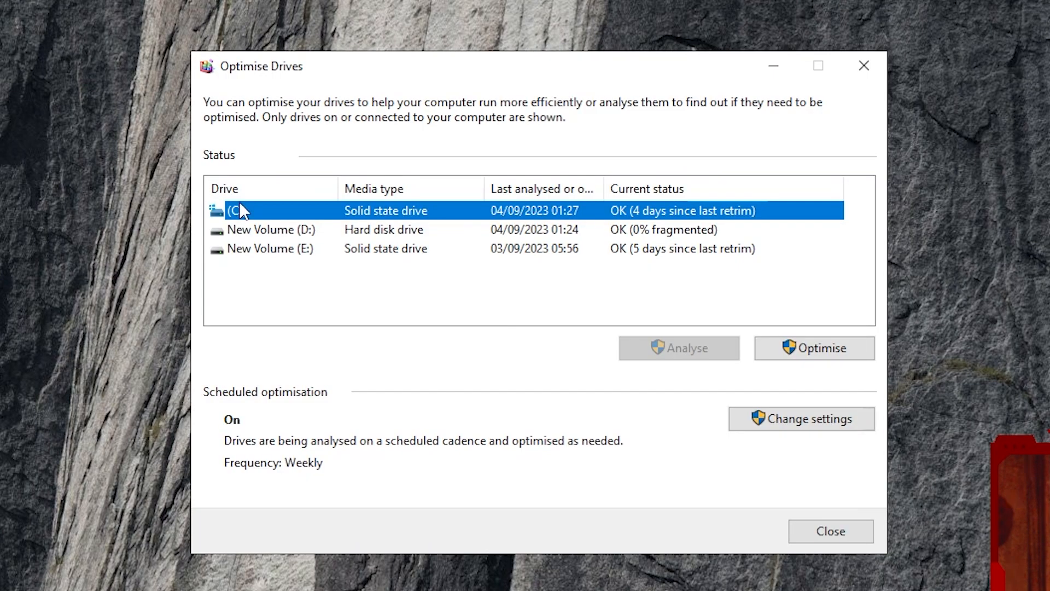
{"action": "mouse_move", "coordinate": [267, 217]}
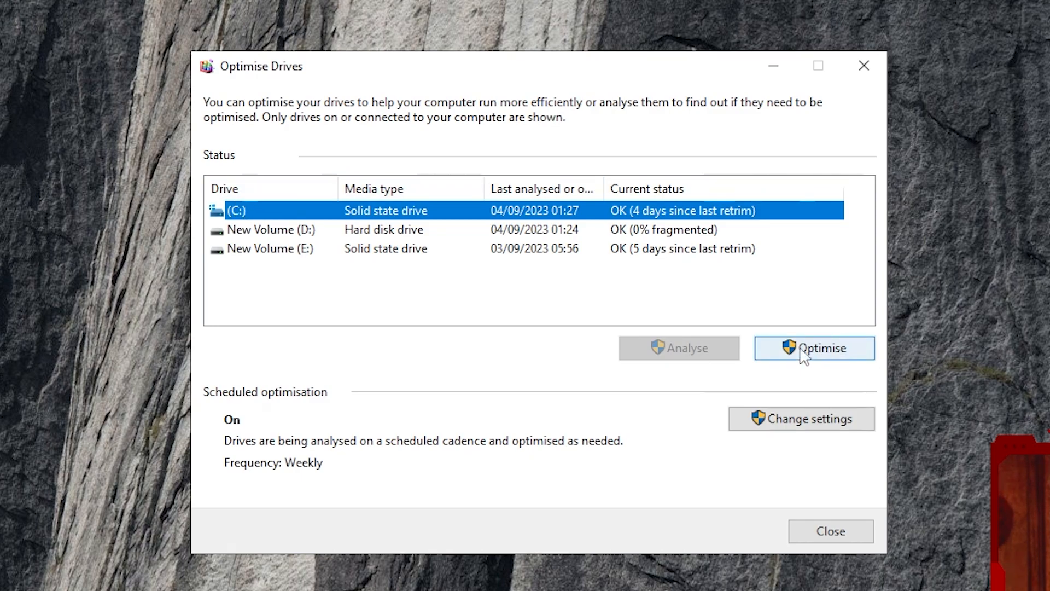
- Optimise the C: drive and close the Optimise Drives window
{"action": "left_click", "coordinate": [814, 348]}
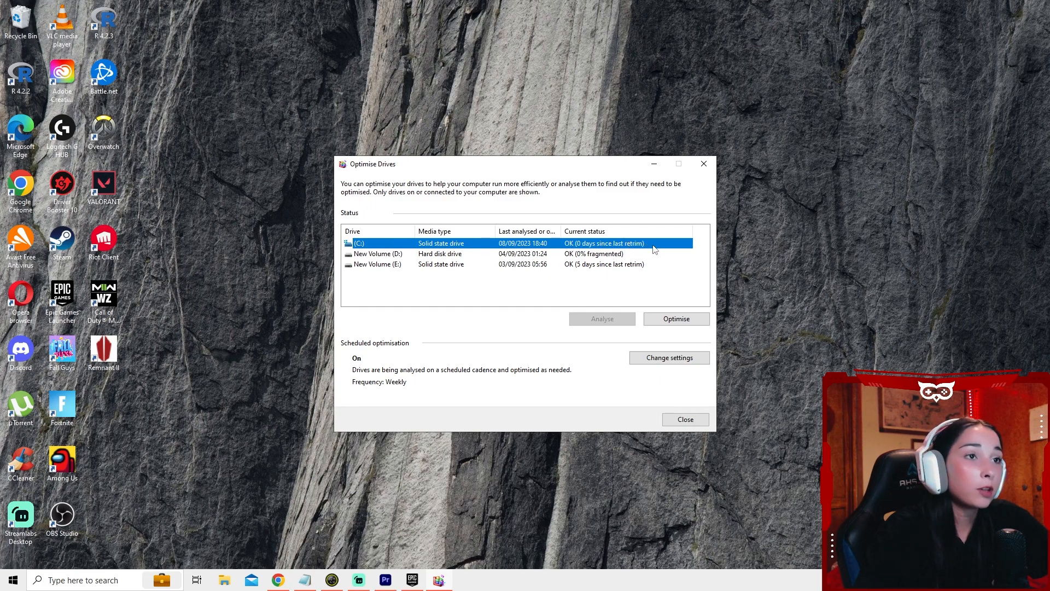
{"action": "mouse_move", "coordinate": [529, 306]}
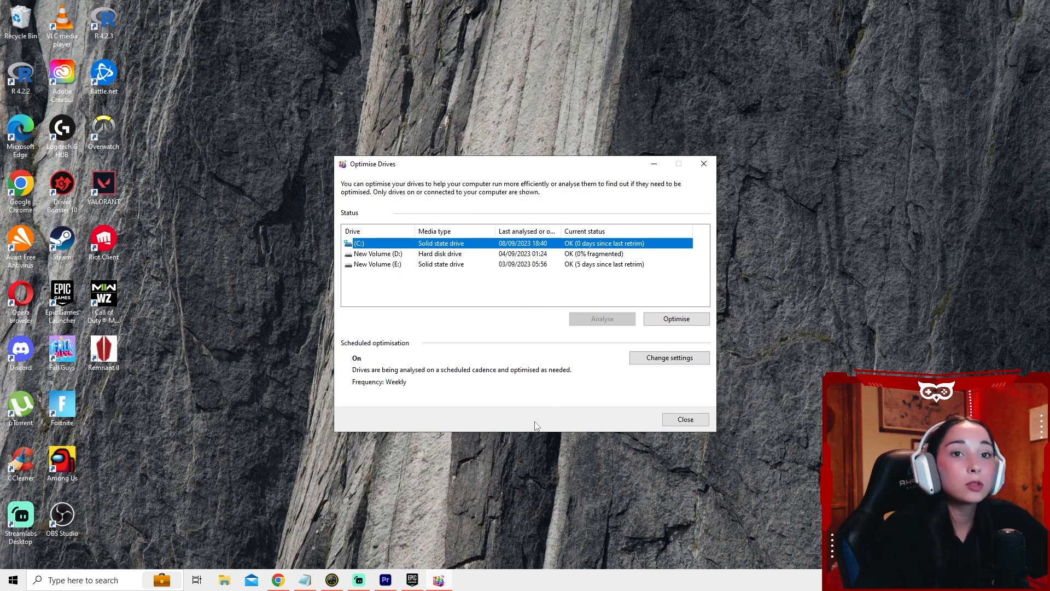
{"action": "mouse_move", "coordinate": [606, 428]}
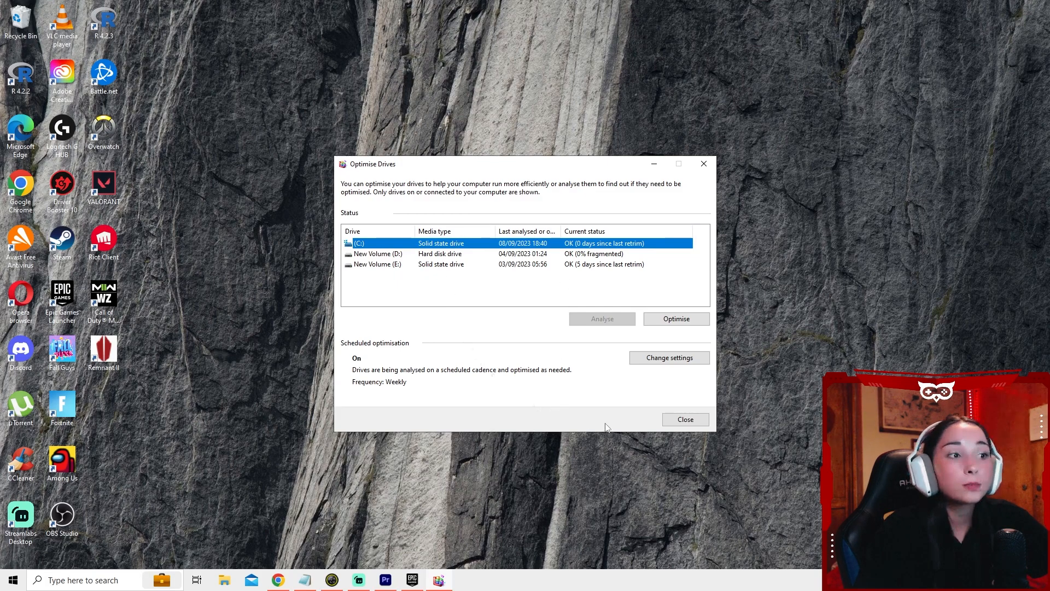
{"action": "left_click", "coordinate": [685, 419]}
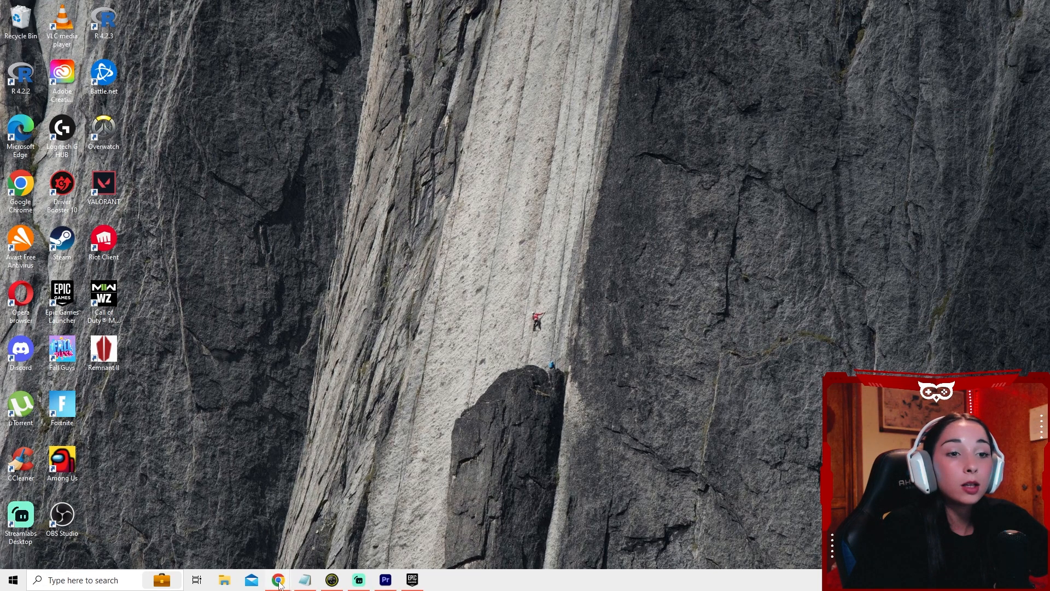
- Download the TimerResolution zip from timerresolution.com and save it
{"action": "left_click", "coordinate": [277, 580]}
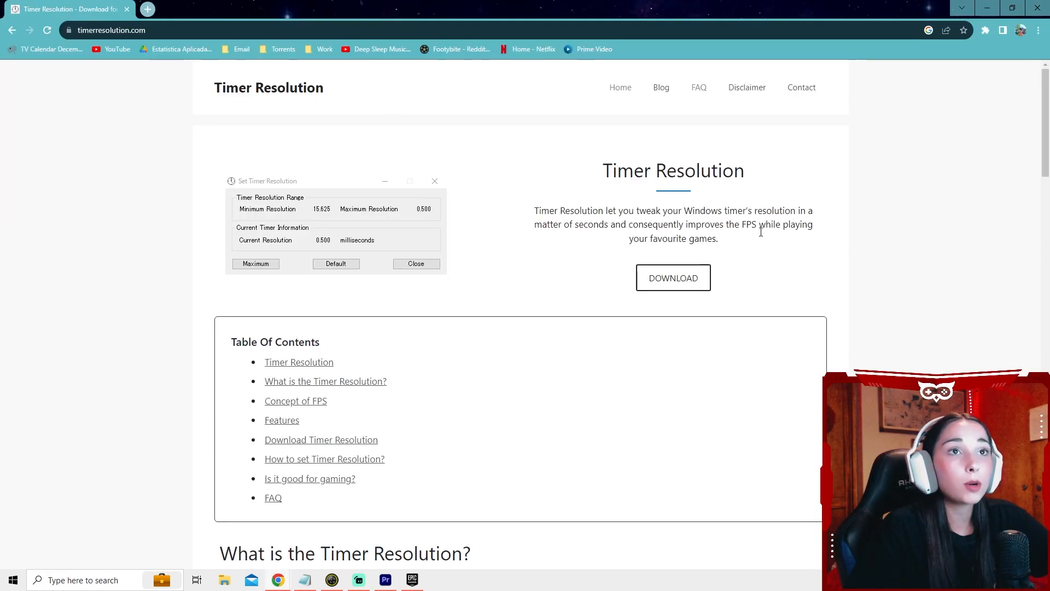
{"action": "scroll", "scroll_direction": "down", "scroll_amount": 3}
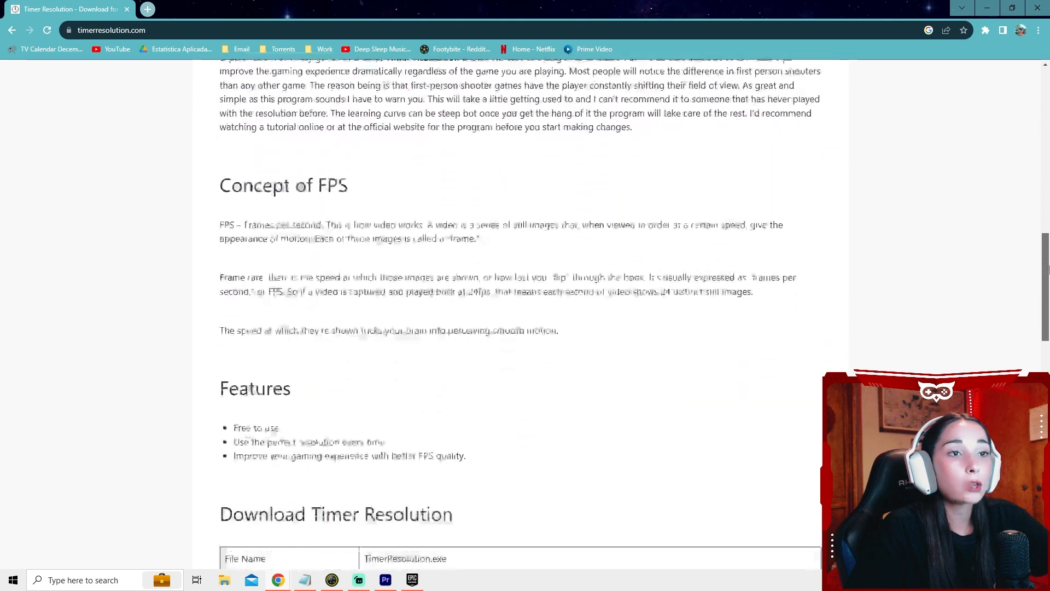
{"action": "scroll", "scroll_direction": "down", "scroll_amount": 3}
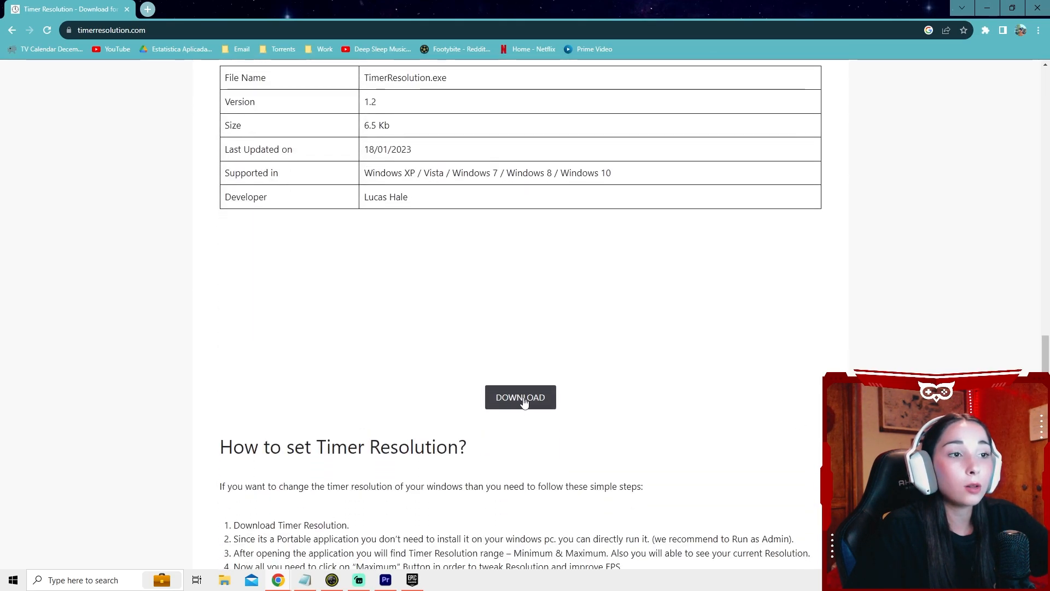
{"action": "left_click", "coordinate": [521, 396]}
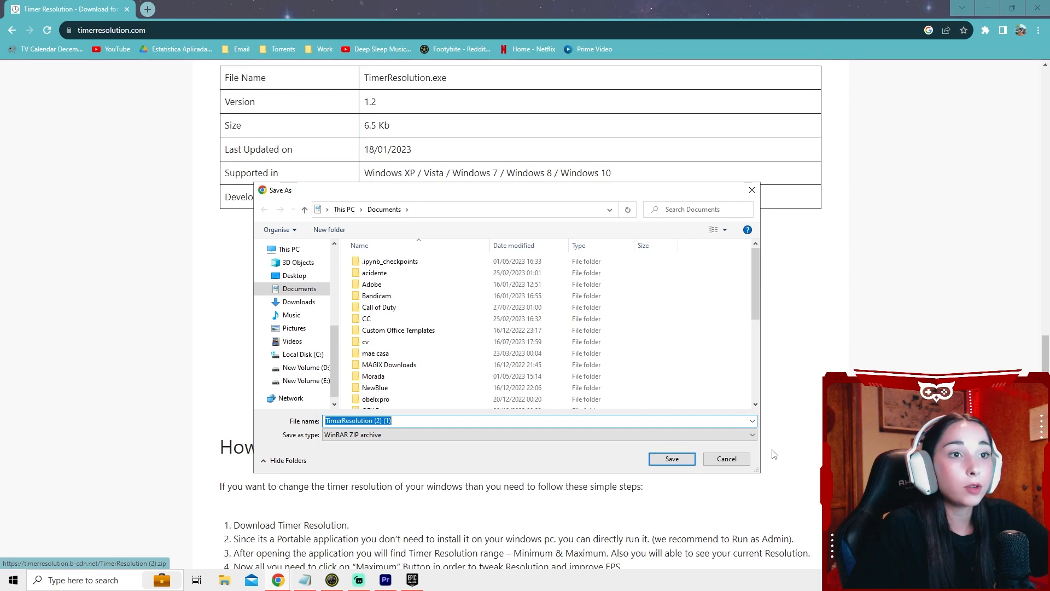
{"action": "left_click", "coordinate": [671, 458]}
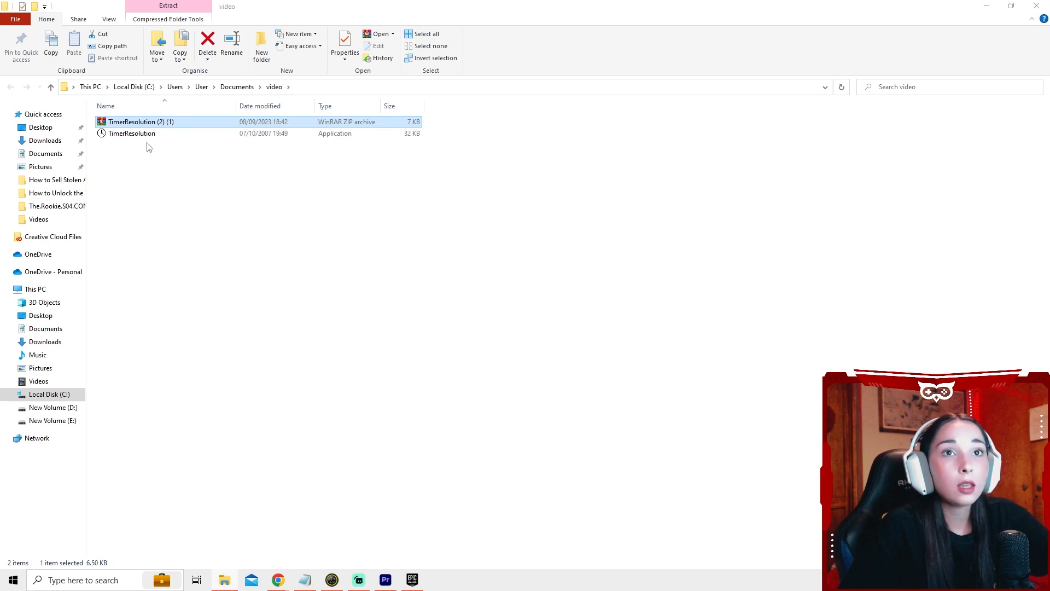
- Launch TimerResolution.exe and set the resolution to Maximum (0.499 ms)
{"action": "right_click", "coordinate": [132, 133]}
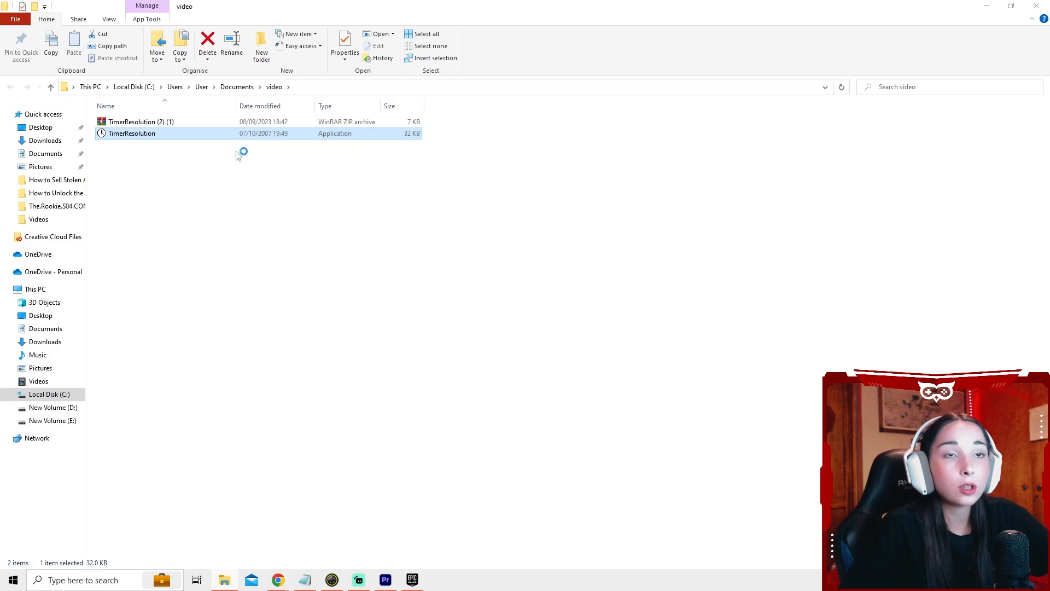
{"action": "double_click", "coordinate": [132, 134]}
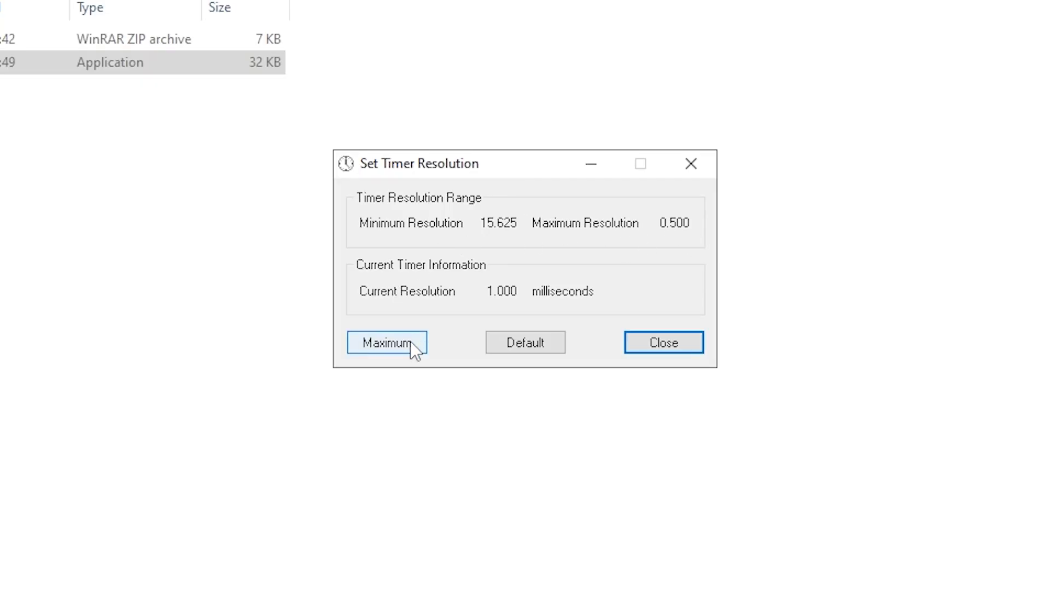
{"action": "left_click", "coordinate": [386, 343]}
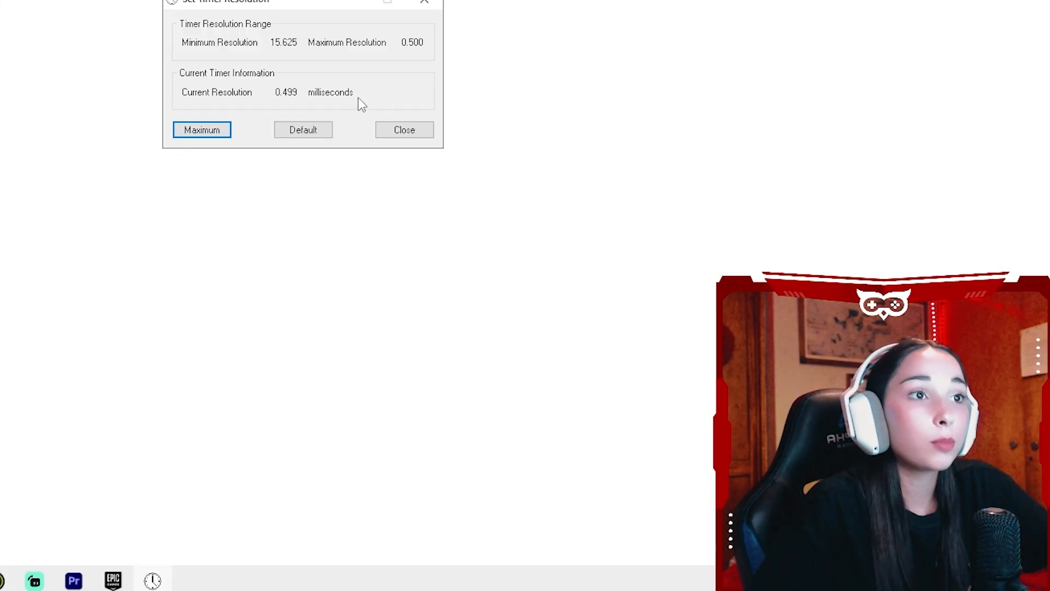
{"action": "mouse_move", "coordinate": [392, 73]}
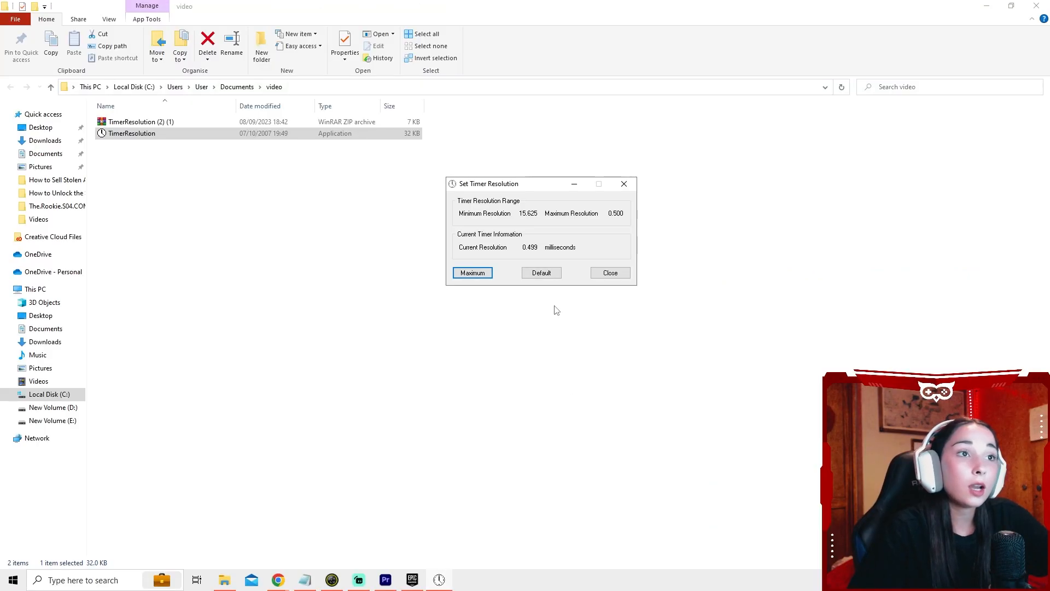
{"action": "mouse_move", "coordinate": [414, 334]}
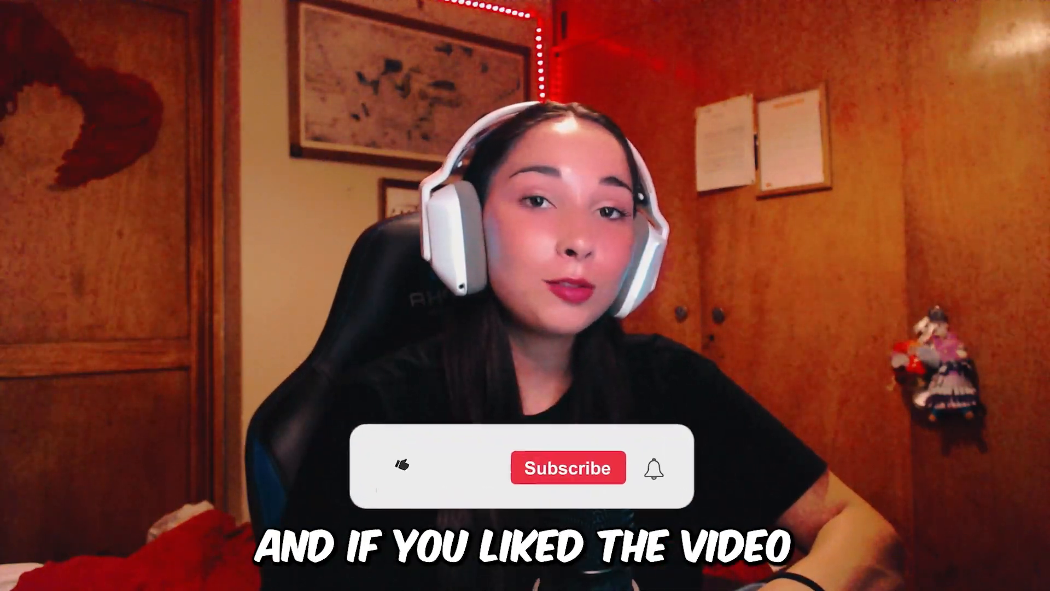
{"action": "left_click", "coordinate": [567, 467]}
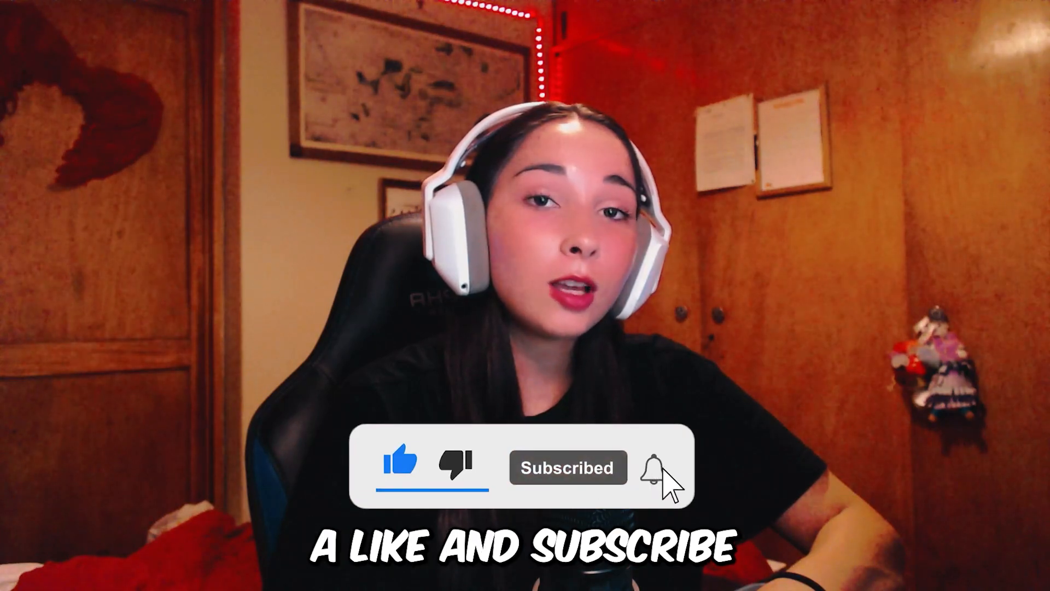